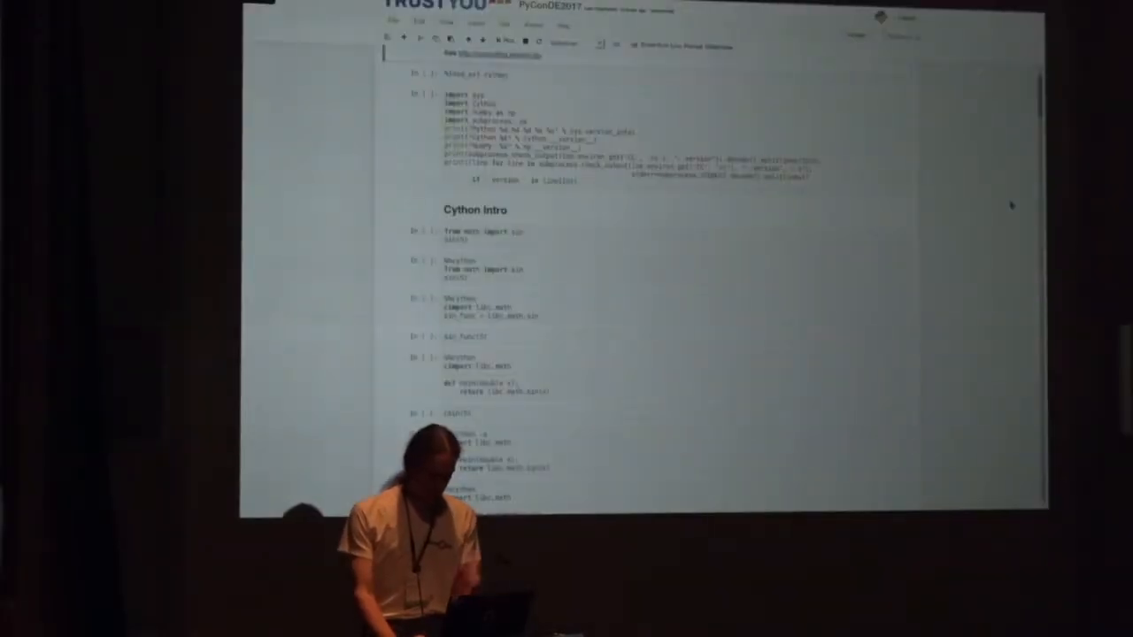
# Scroll up to the %load_ext cython and Python/Cython/NumPy version-check cells
pyautogui.scroll(3)
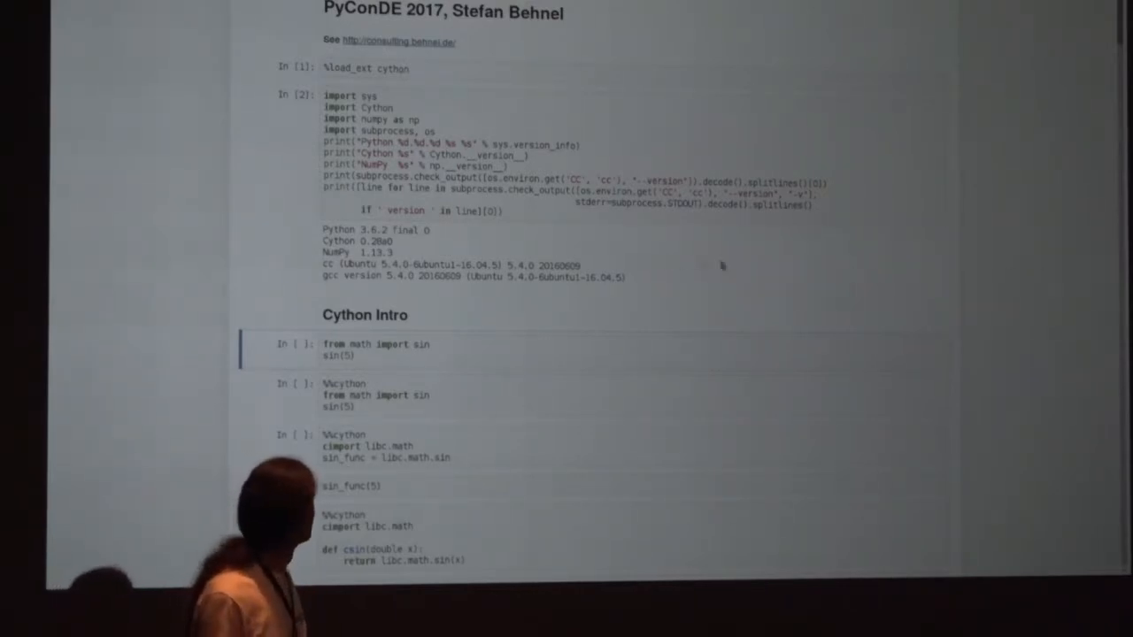
pyautogui.moveTo(421, 250)
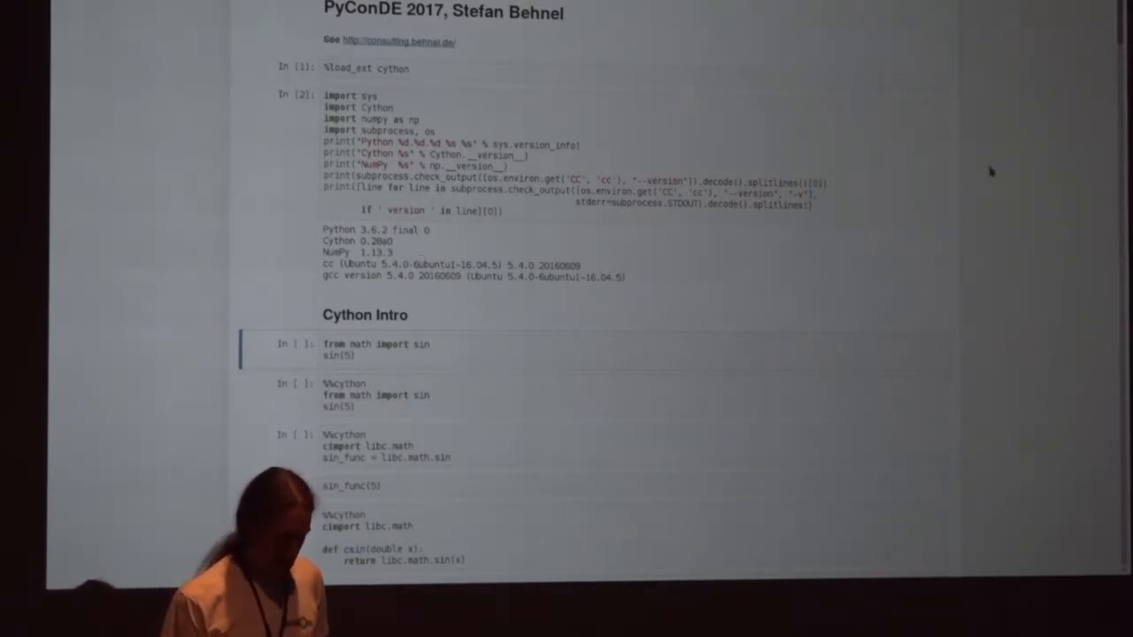
pyautogui.scroll(-3)
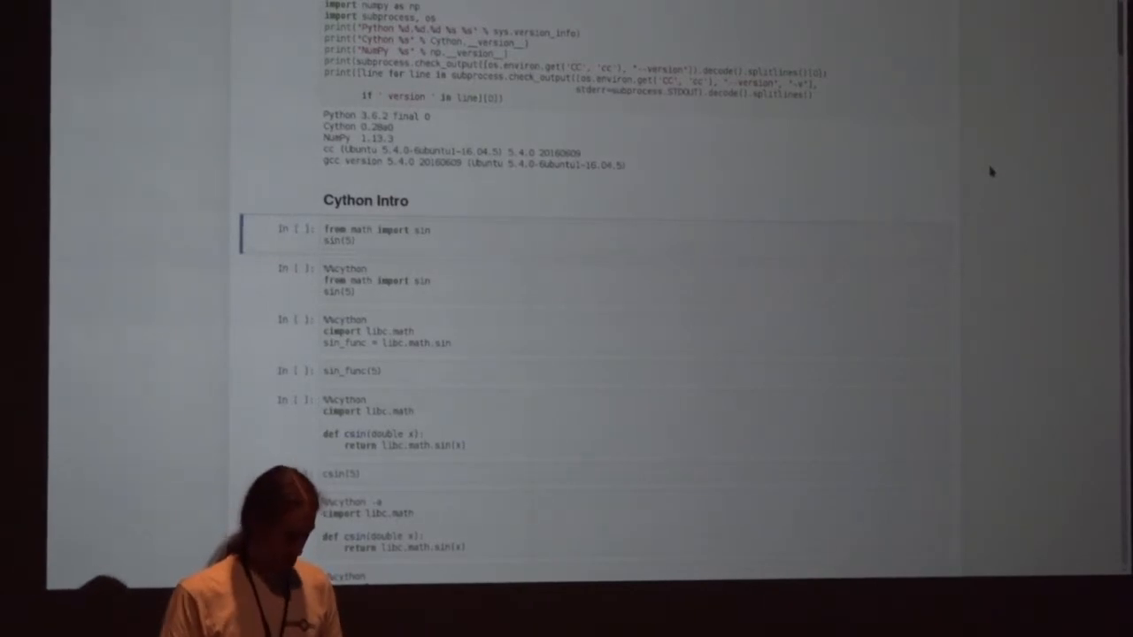
pyautogui.scroll(-3)
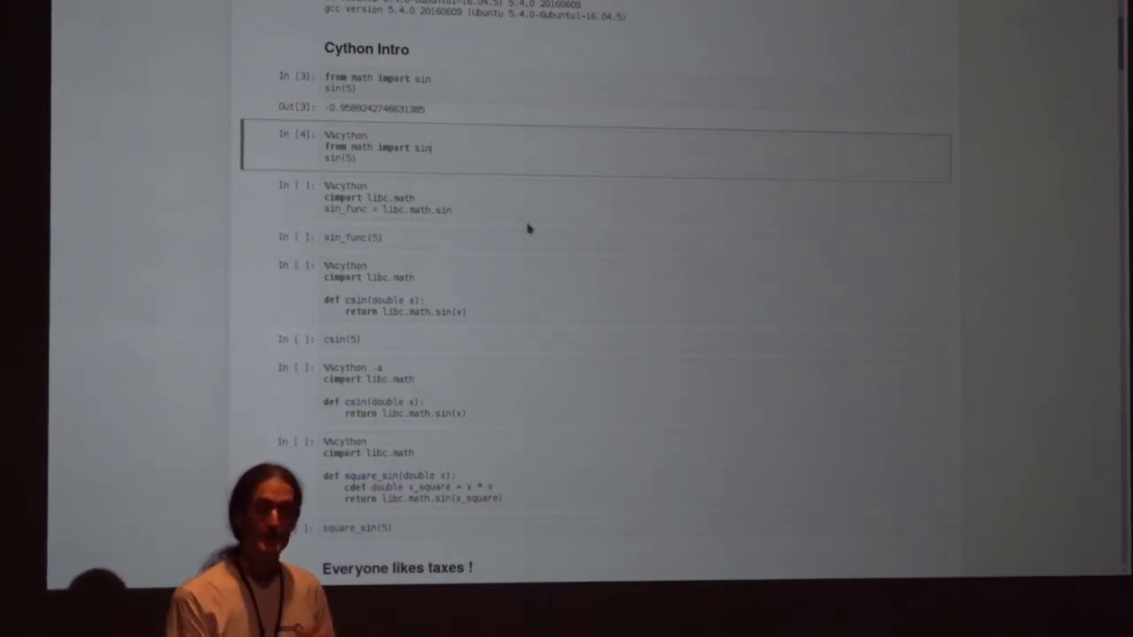
pyautogui.moveTo(540, 231)
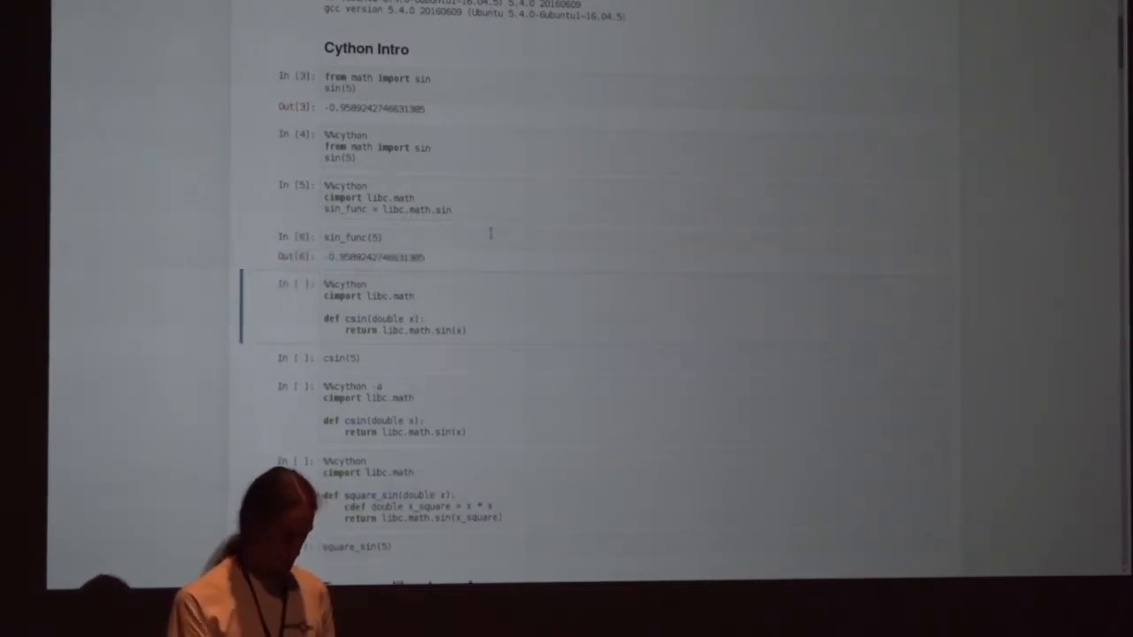
pyautogui.moveTo(754, 181)
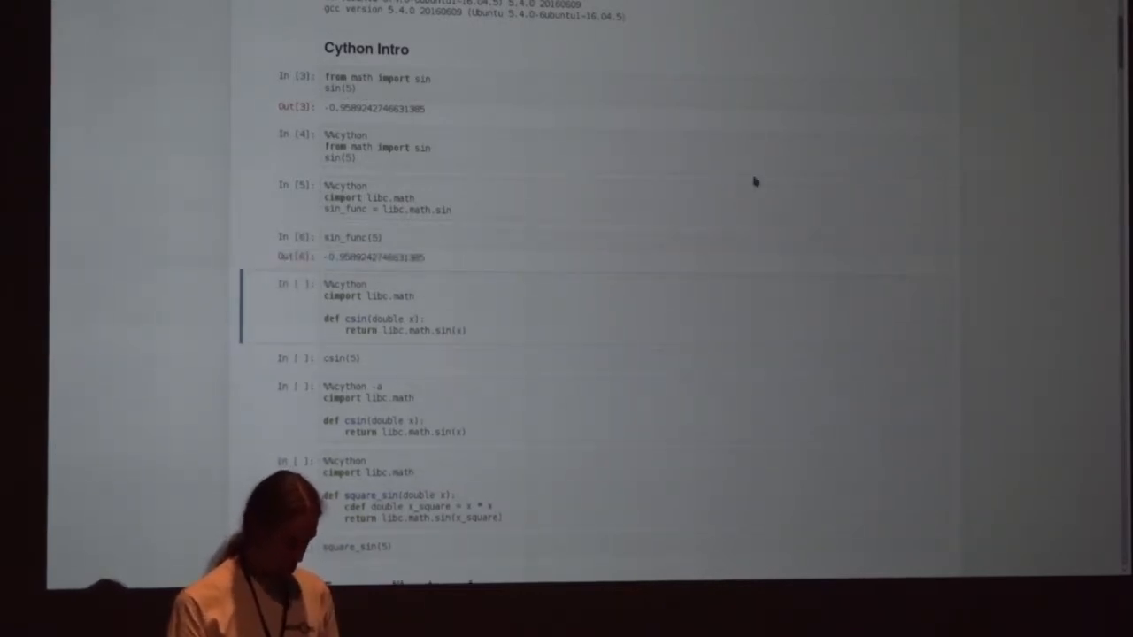
pyautogui.scroll(-3)
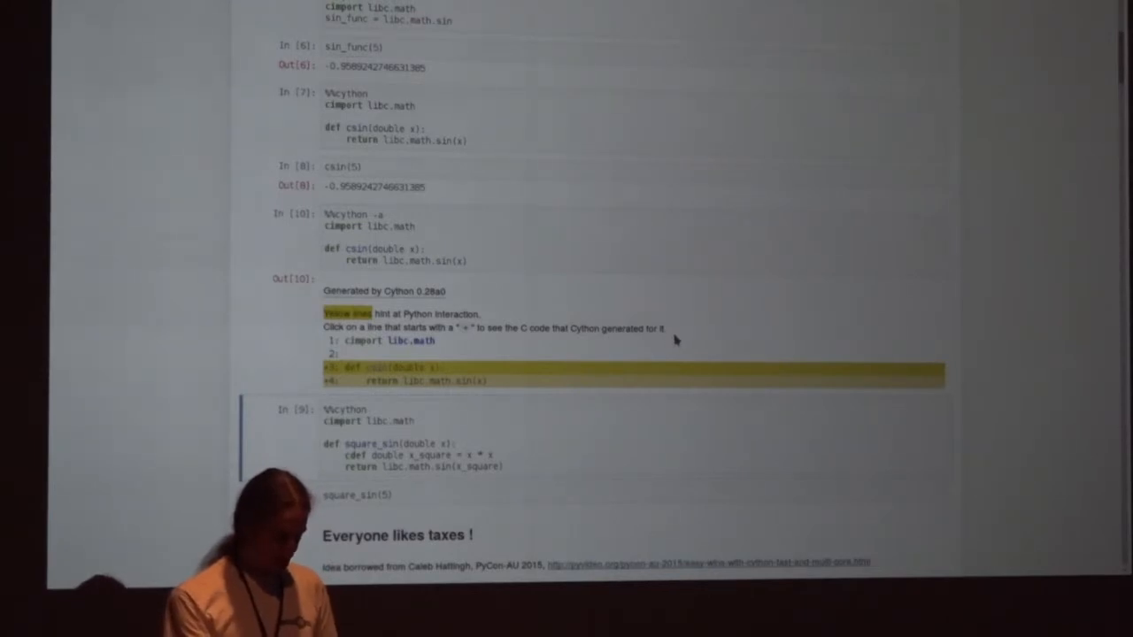
pyautogui.moveTo(458, 230)
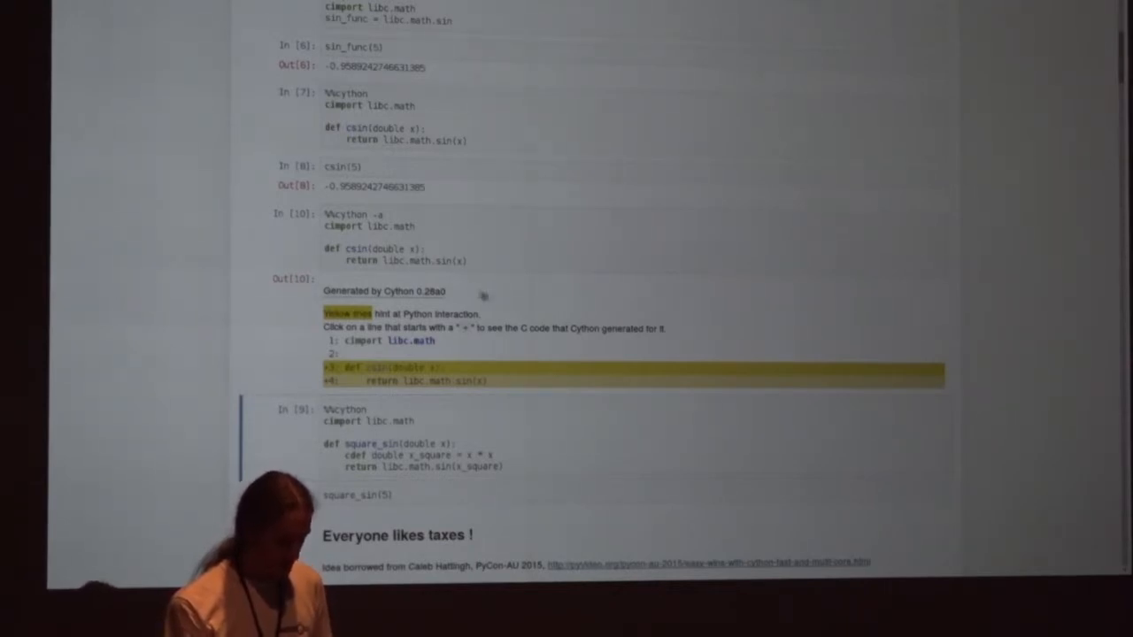
pyautogui.moveTo(531, 303)
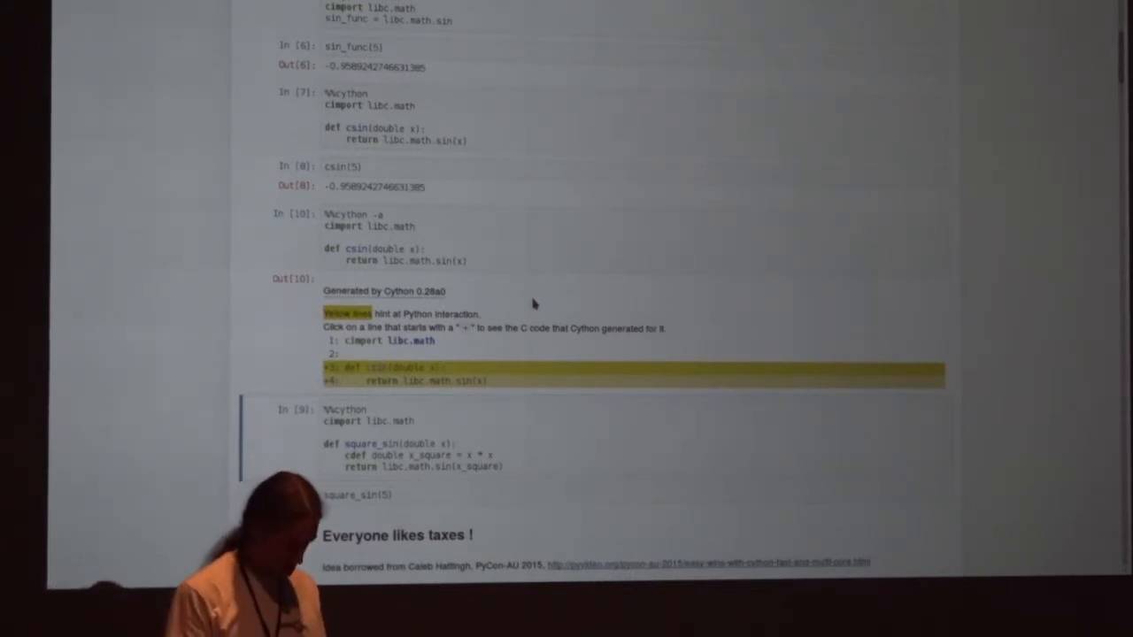
pyautogui.scroll(-3)
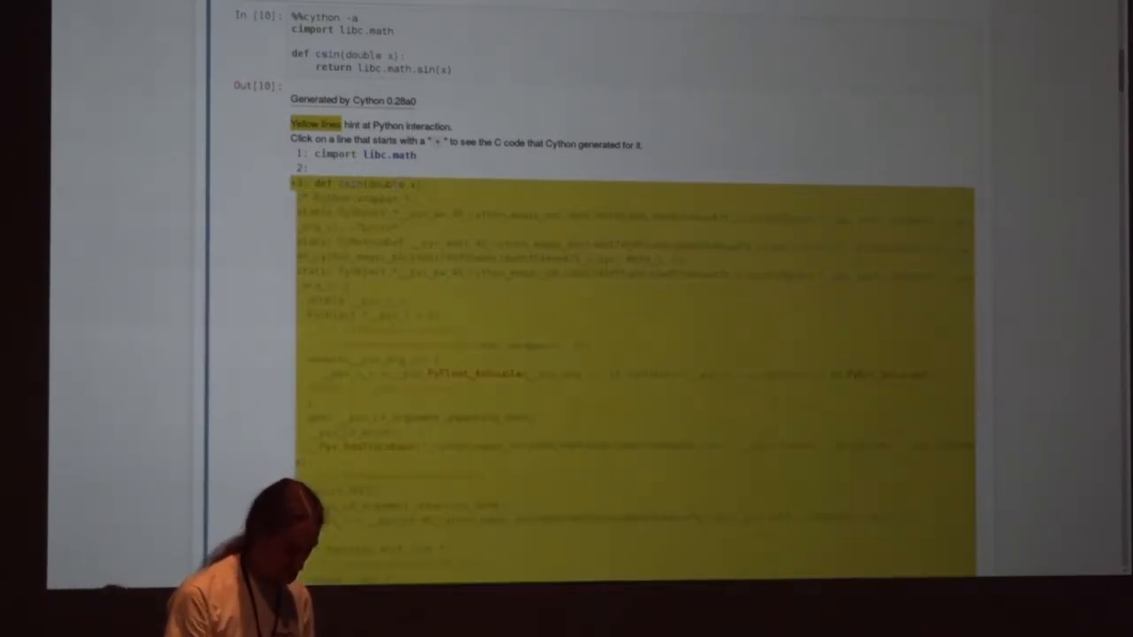
pyautogui.scroll(-3)
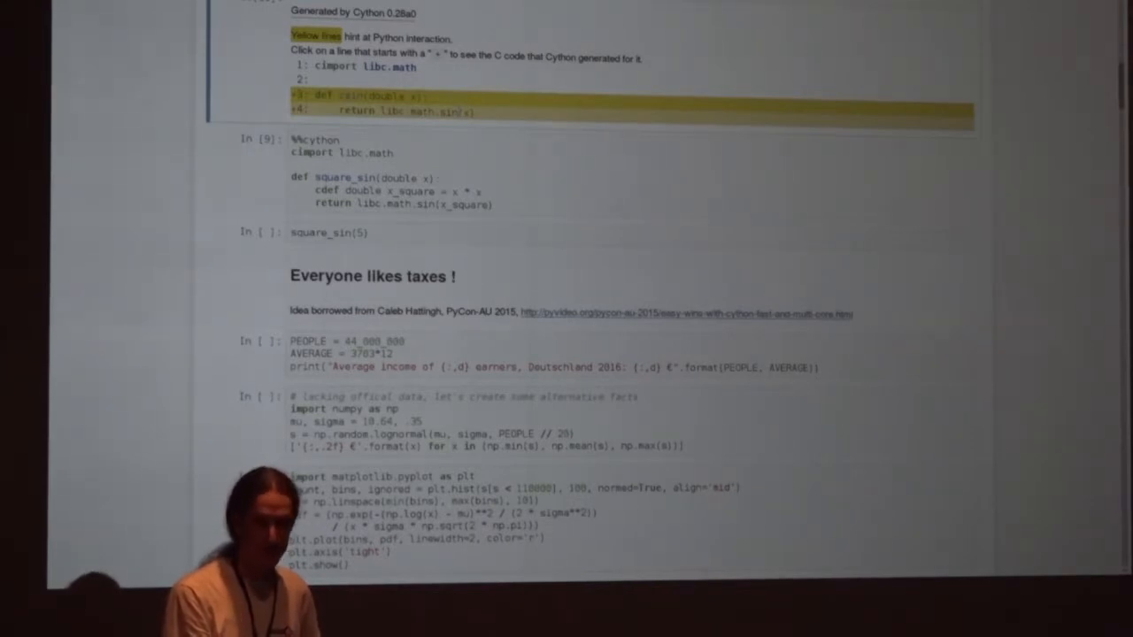
pyautogui.click(354, 95)
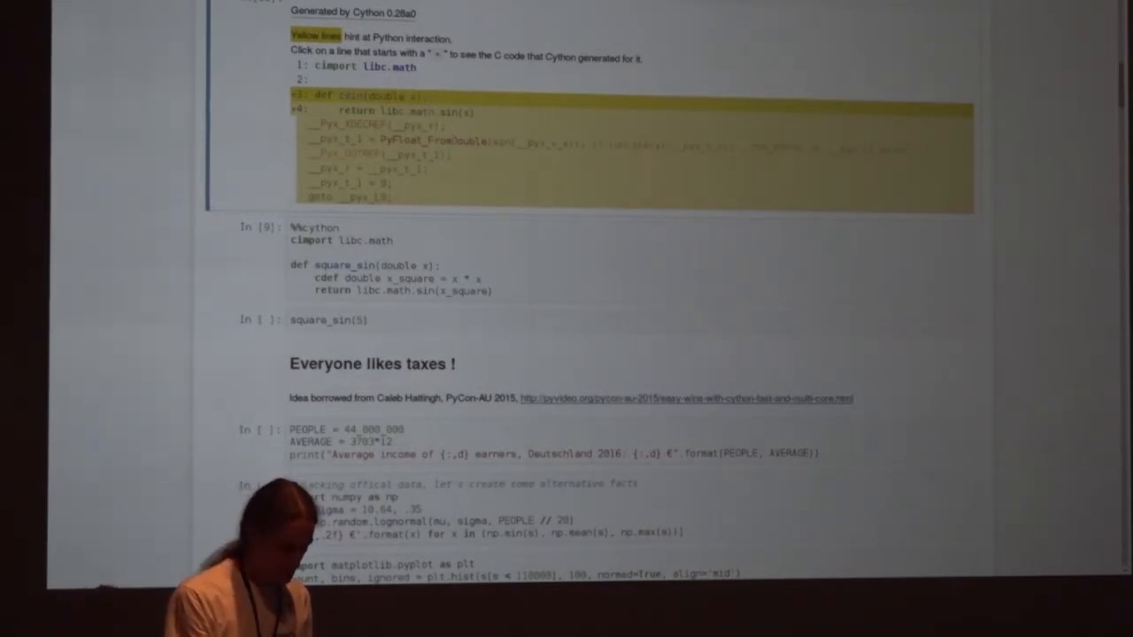
pyautogui.scroll(-3)
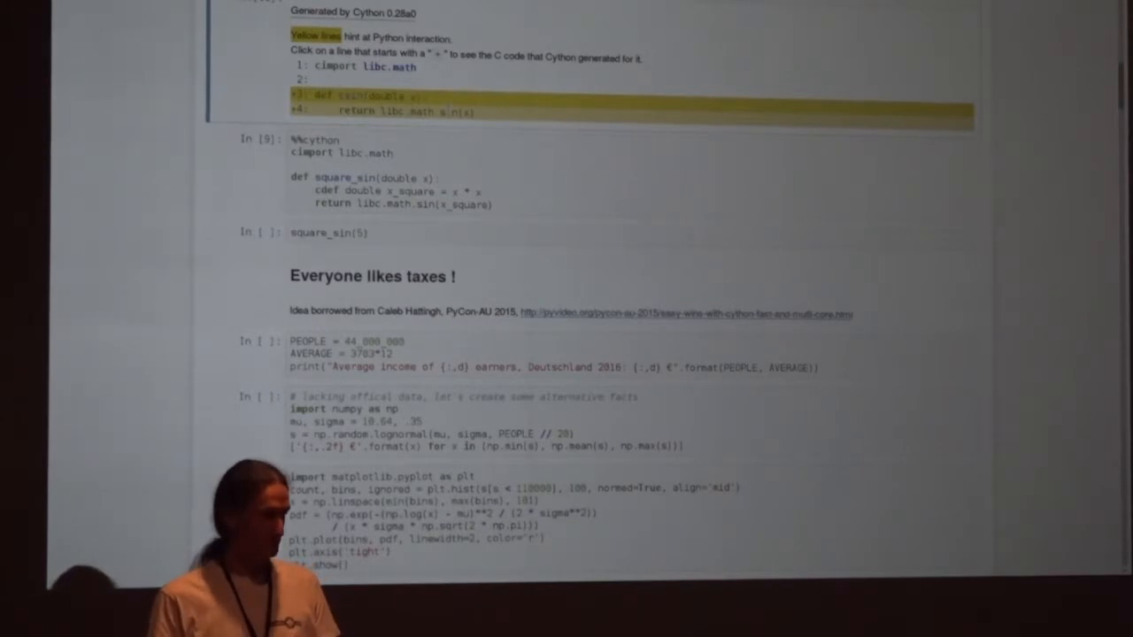
# Move down to cells In[11]–In[13] for the 44,436 € average, income range and histogram
pyautogui.scroll(-3)
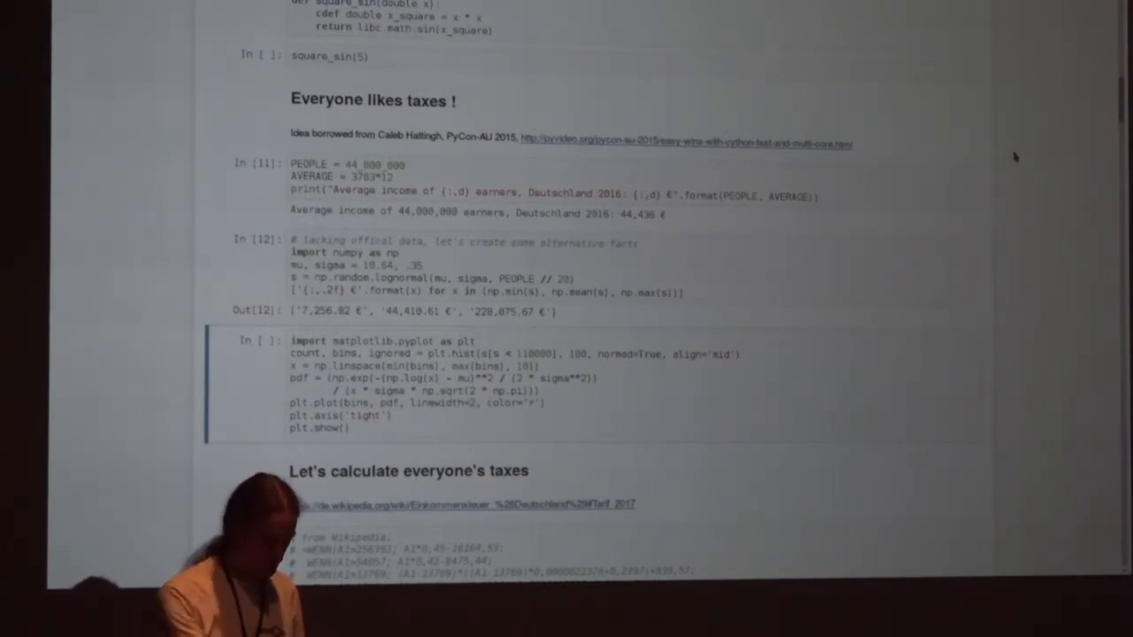
pyautogui.moveTo(394, 323)
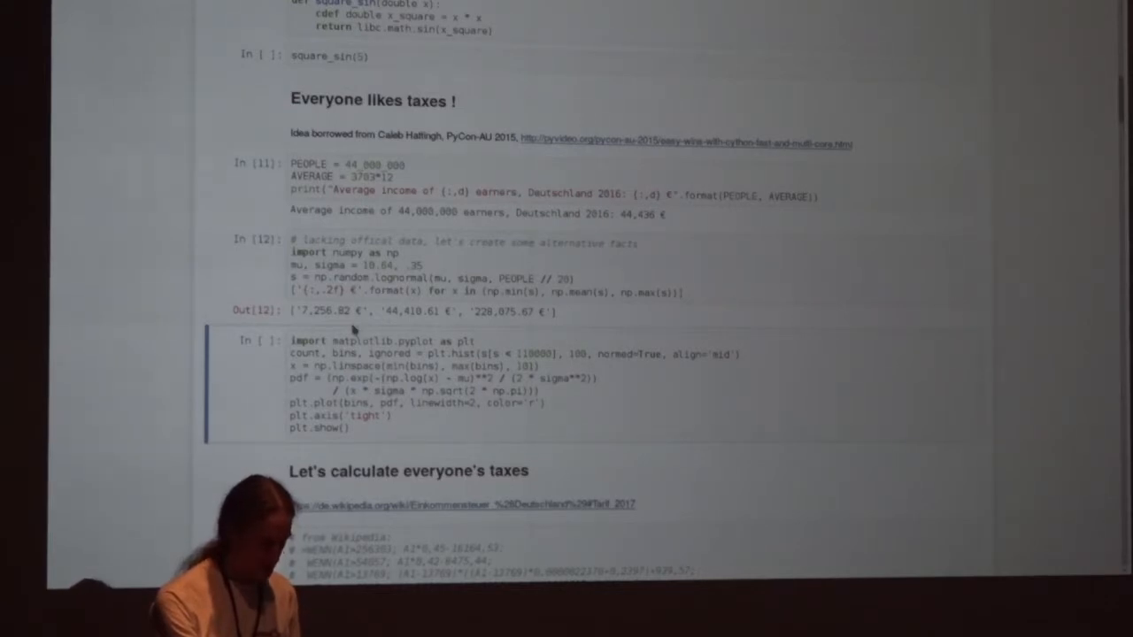
pyautogui.moveTo(613, 323)
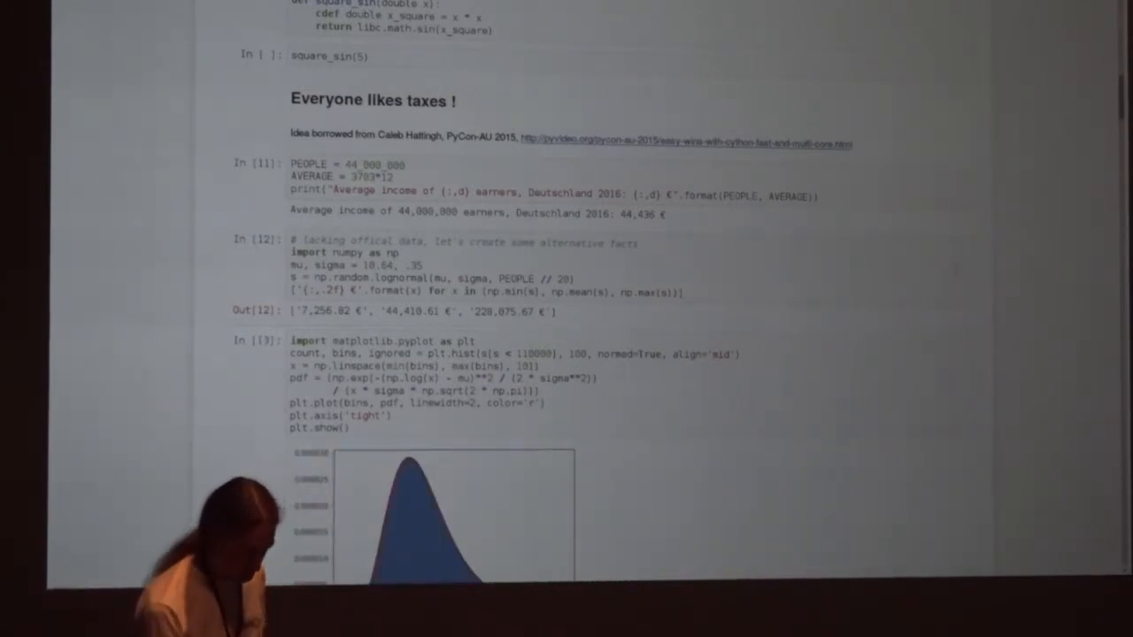
pyautogui.scroll(-3)
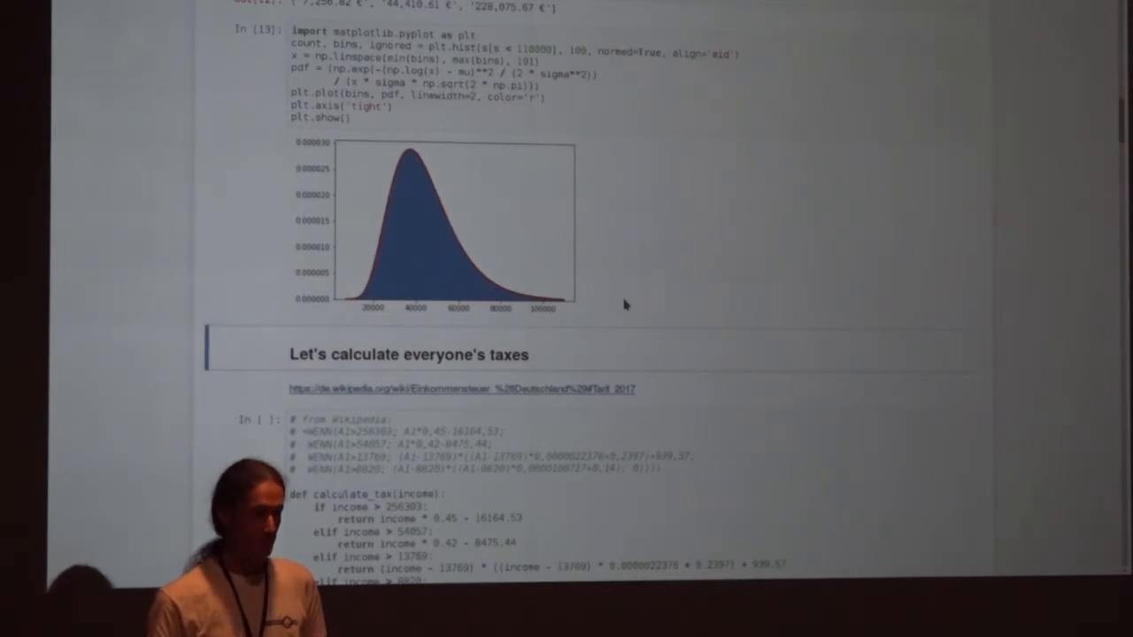
# Move down to calculate_tax, giving 10394.83 for 44436 and a 0.2428 rate, then %%timeit
pyautogui.scroll(-3)
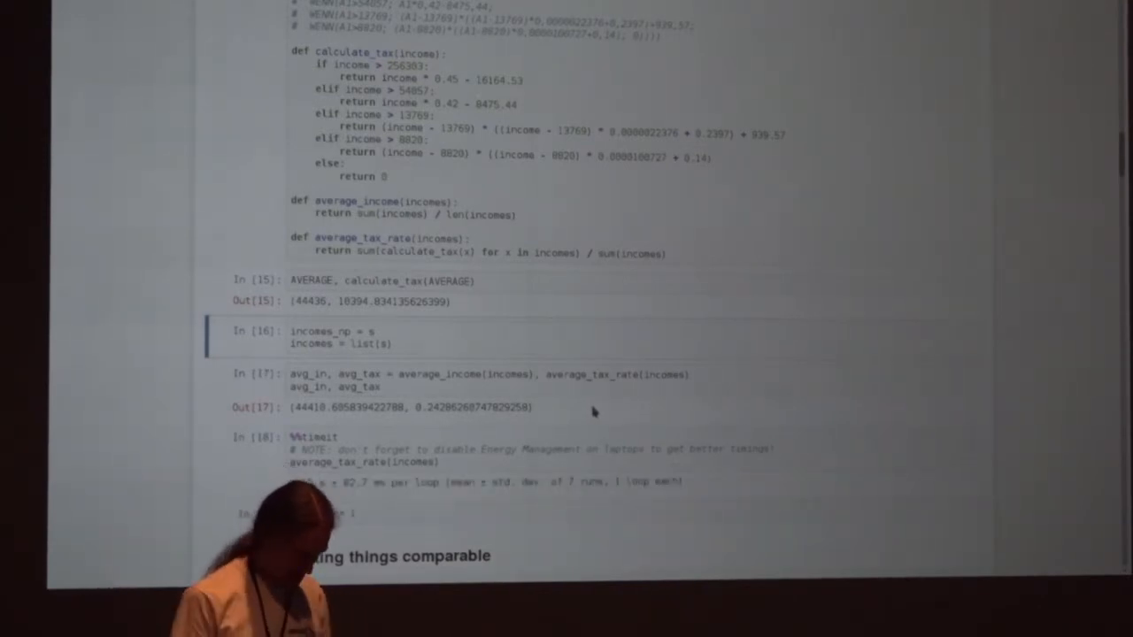
# Rerun the pure-Python timing at 3.15 s per loop and record Tpython = 3150
pyautogui.scroll(-3)
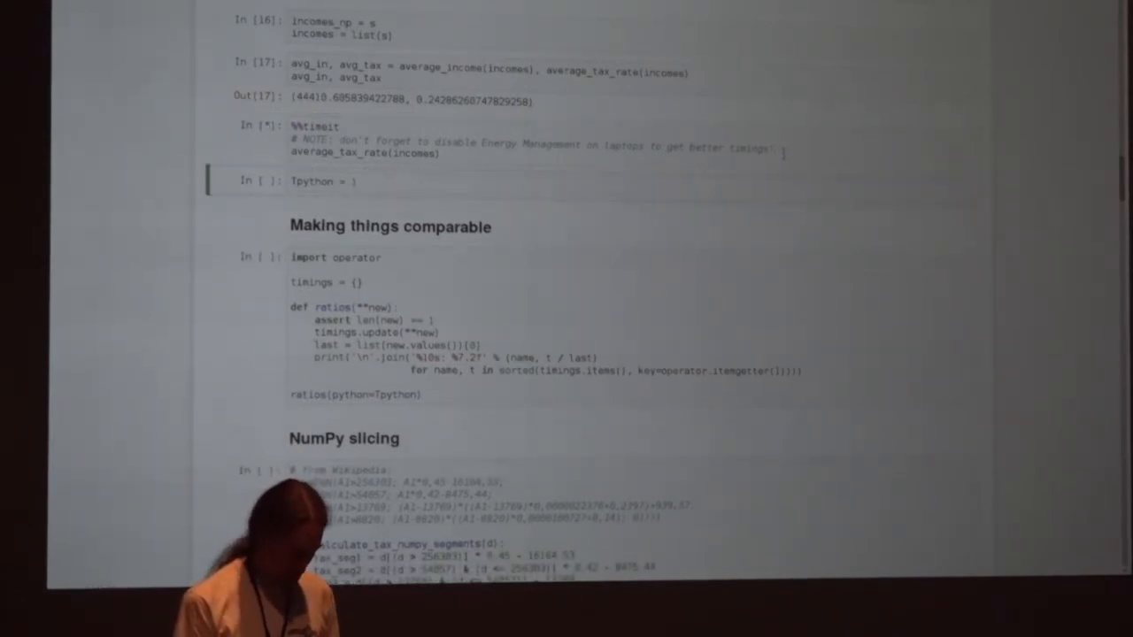
pyautogui.scroll(3)
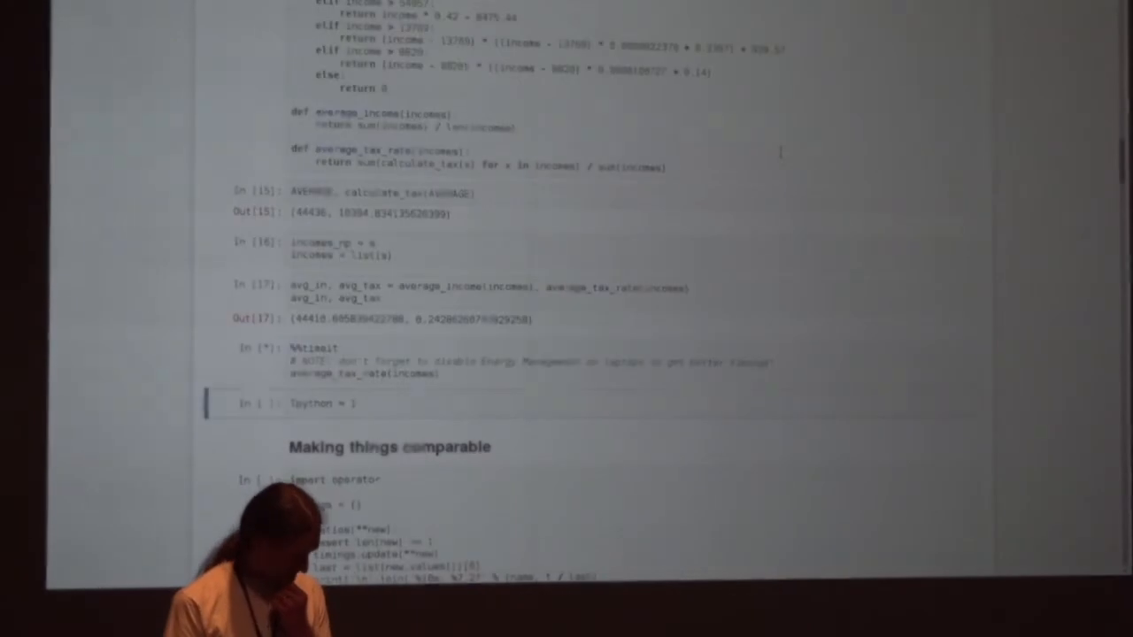
pyautogui.scroll(-3)
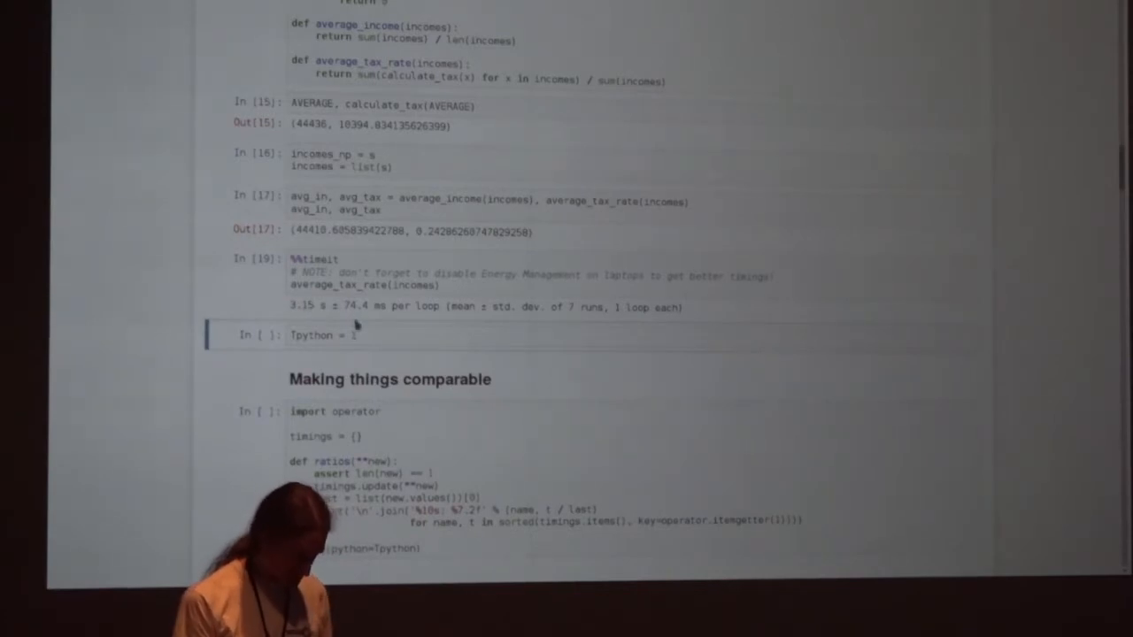
pyautogui.write('3150')
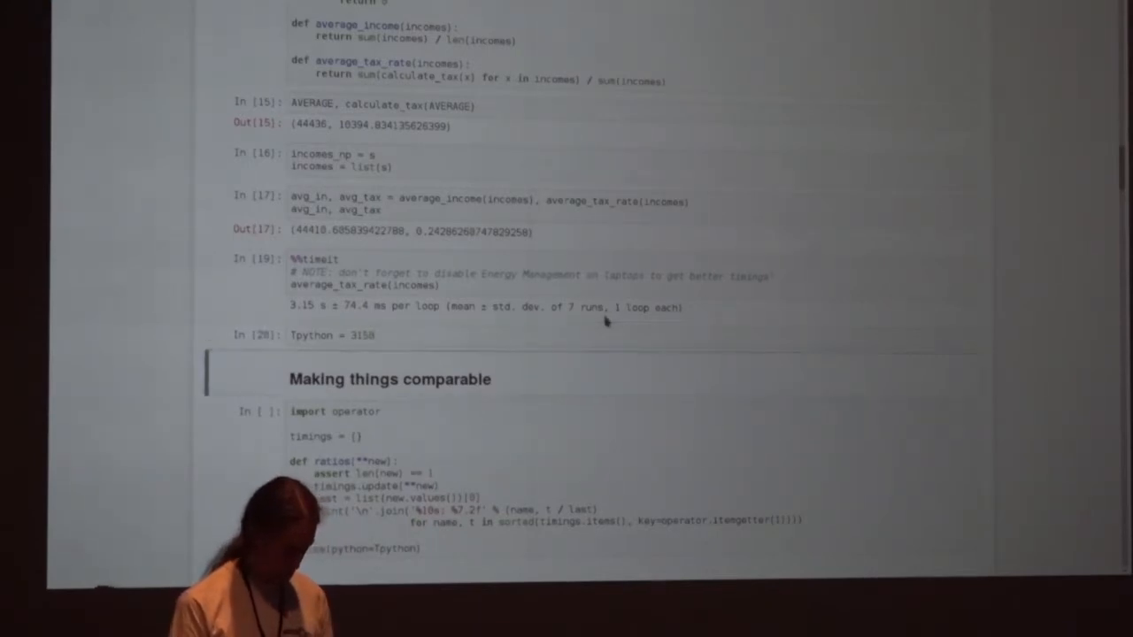
# Execute ratios(python=Tpython) in the 'Making things comparable' cell, printing python: 1.00
pyautogui.scroll(-3)
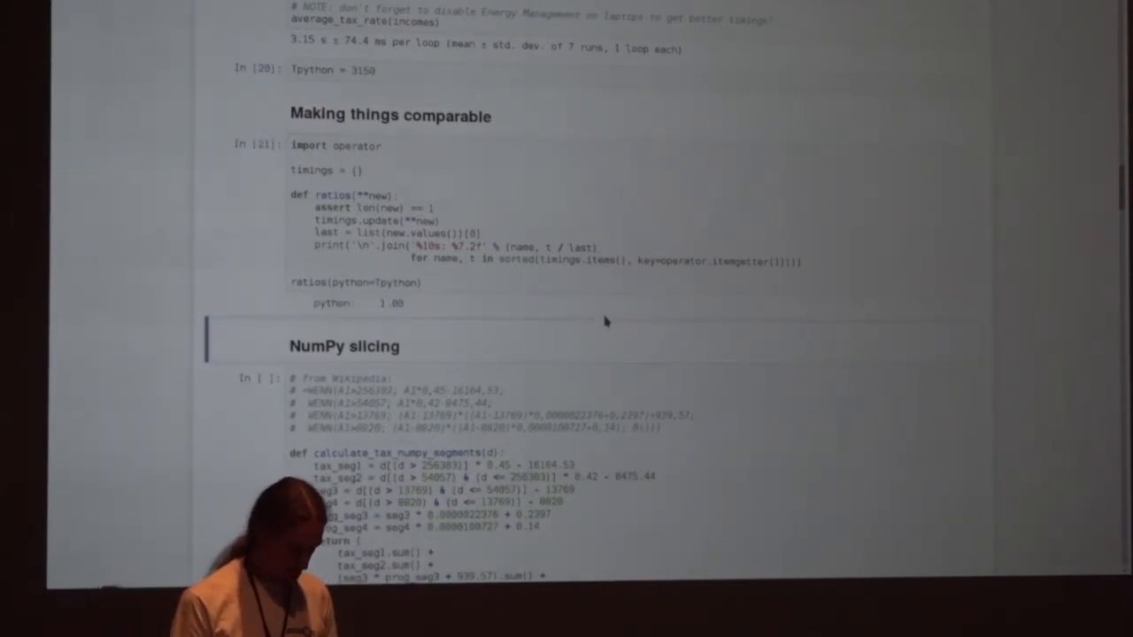
pyautogui.scroll(3)
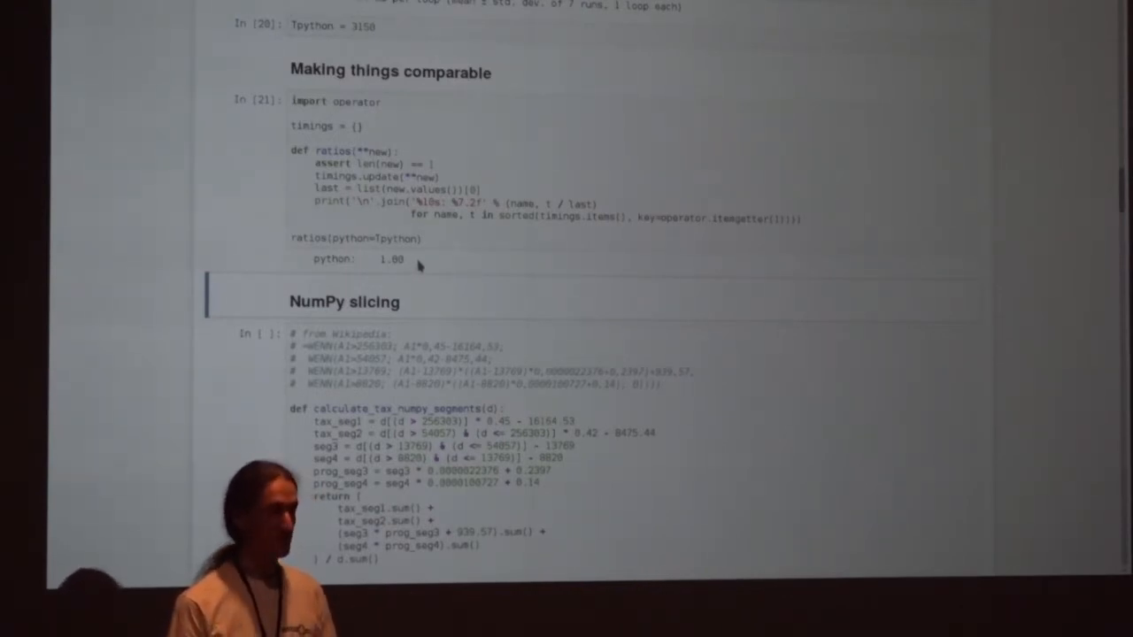
# Move down through the segmented NumPy tax function, its timing and the updated ratios list
pyautogui.scroll(-3)
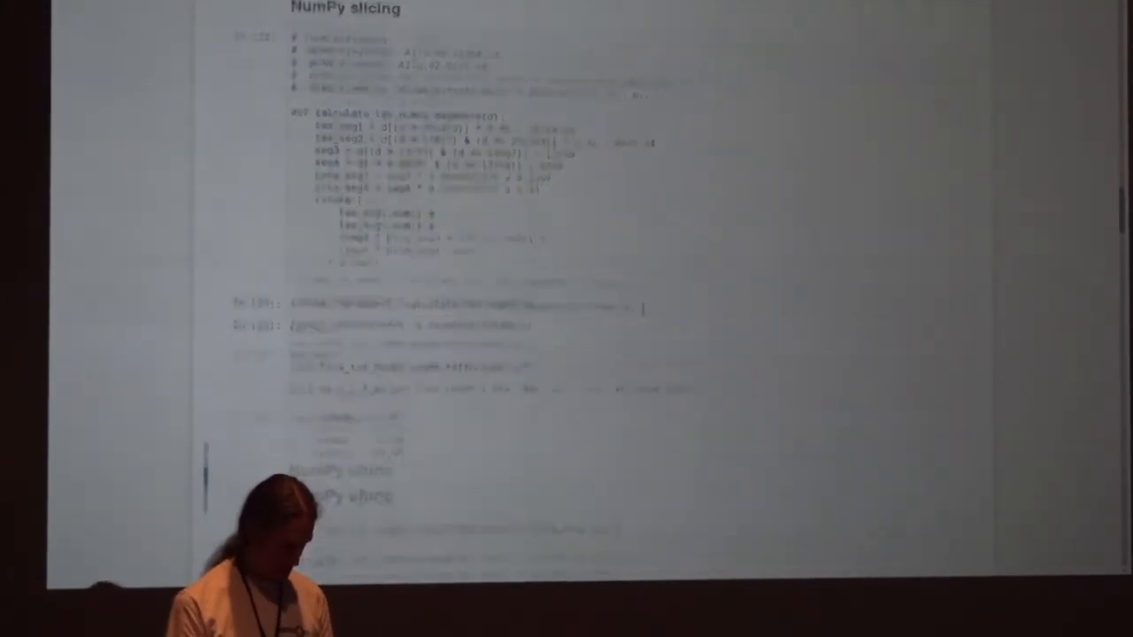
# Run the frompyfunc ufunc cells and complete ratios(ufunc=824) in the empty cell
pyautogui.scroll(-3)
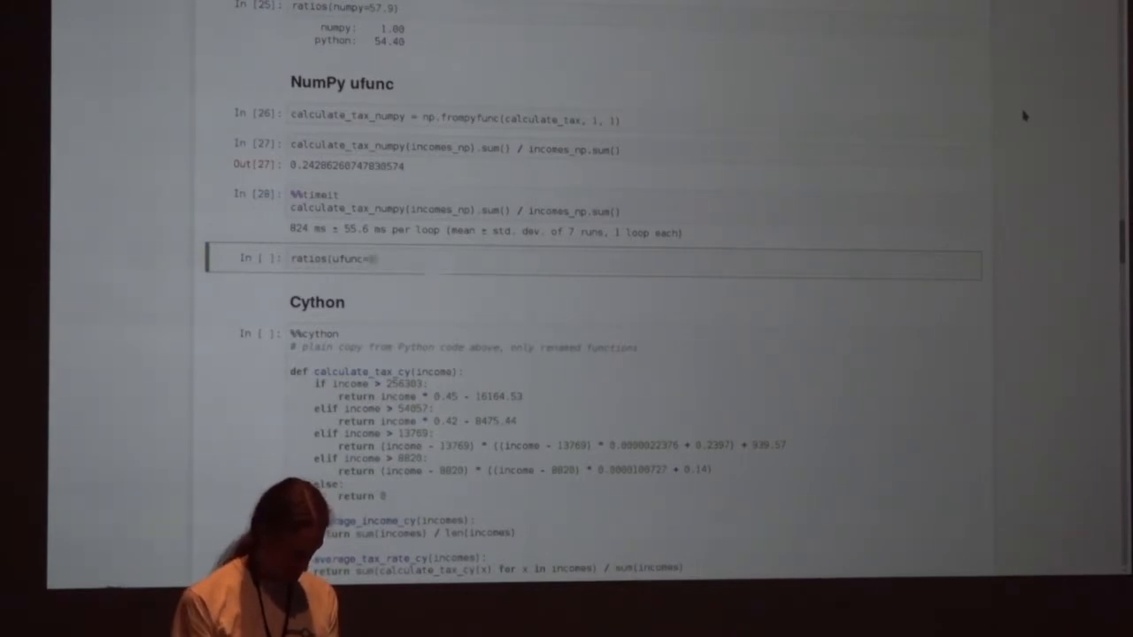
pyautogui.write('824)')
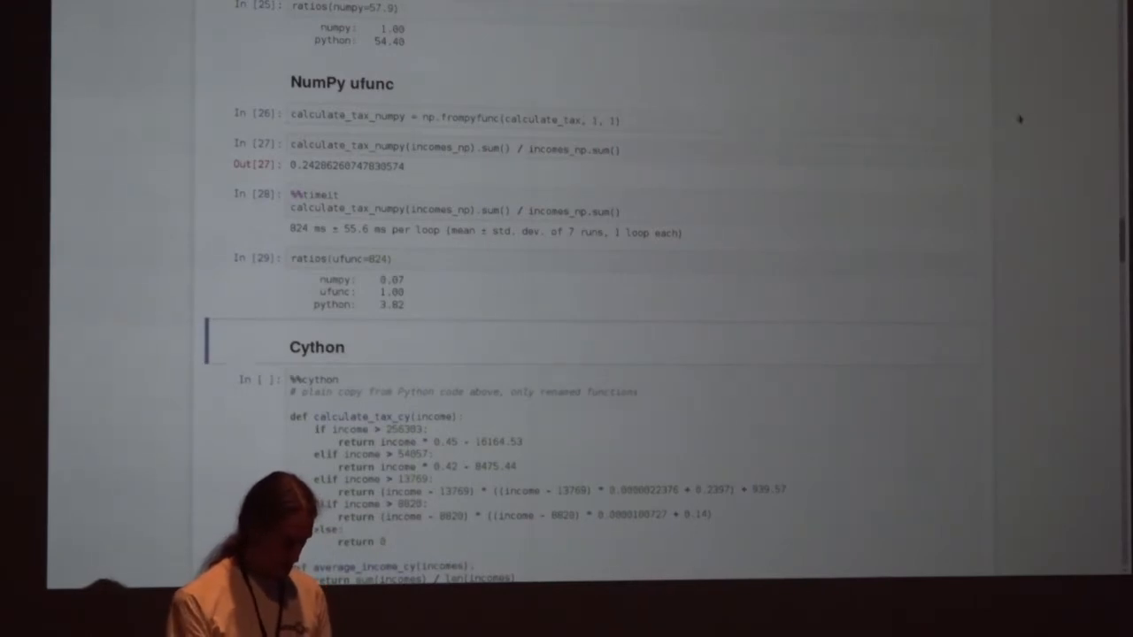
pyautogui.moveTo(412, 312)
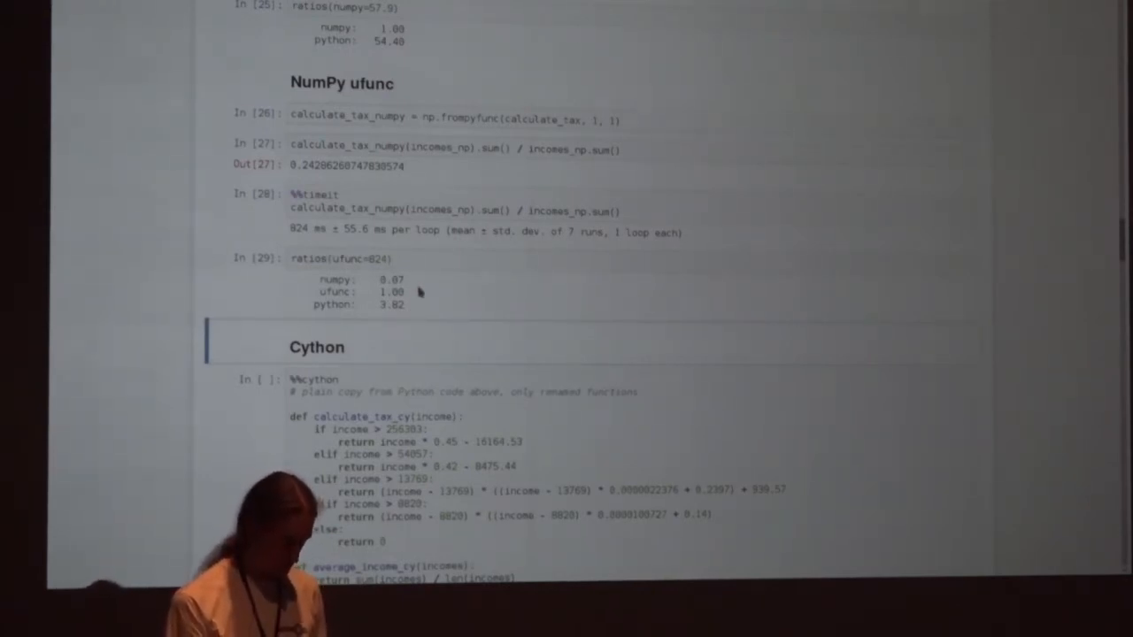
pyautogui.moveTo(442, 293)
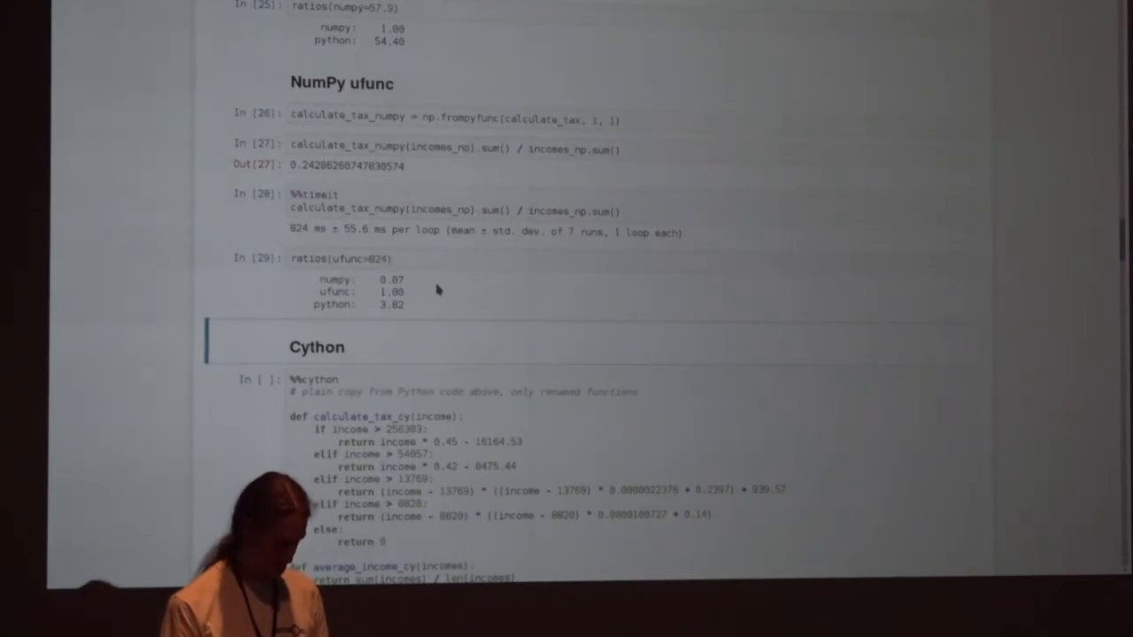
pyautogui.moveTo(1062, 235)
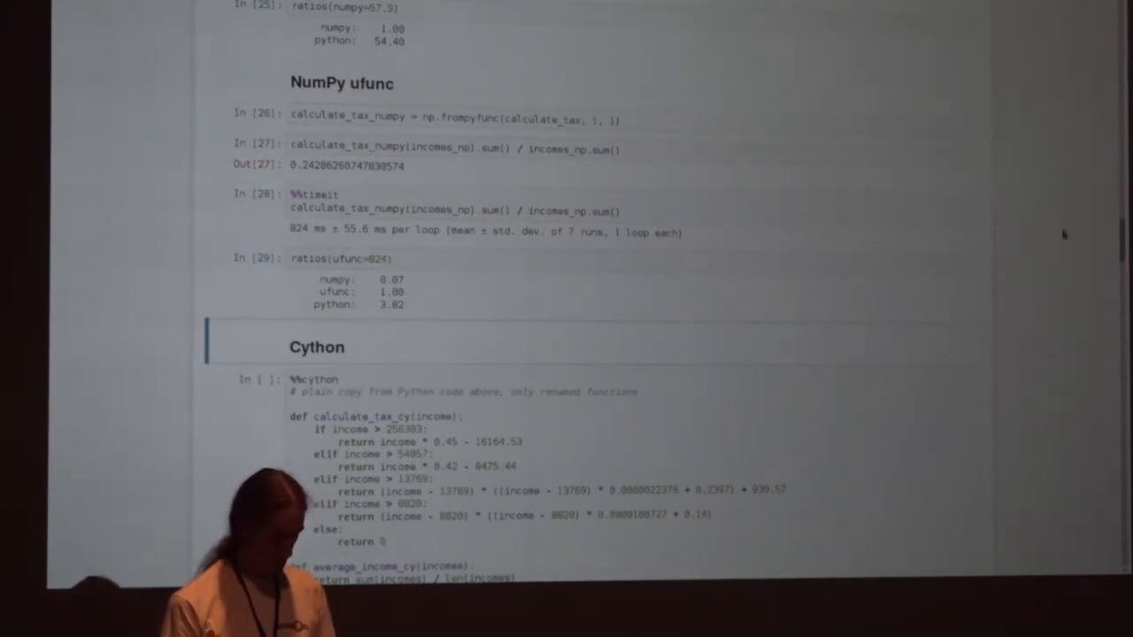
# Time plain average_tax_rate_cy at 2.55 s per loop and enter the compiled ratio as 2558
pyautogui.scroll(-3)
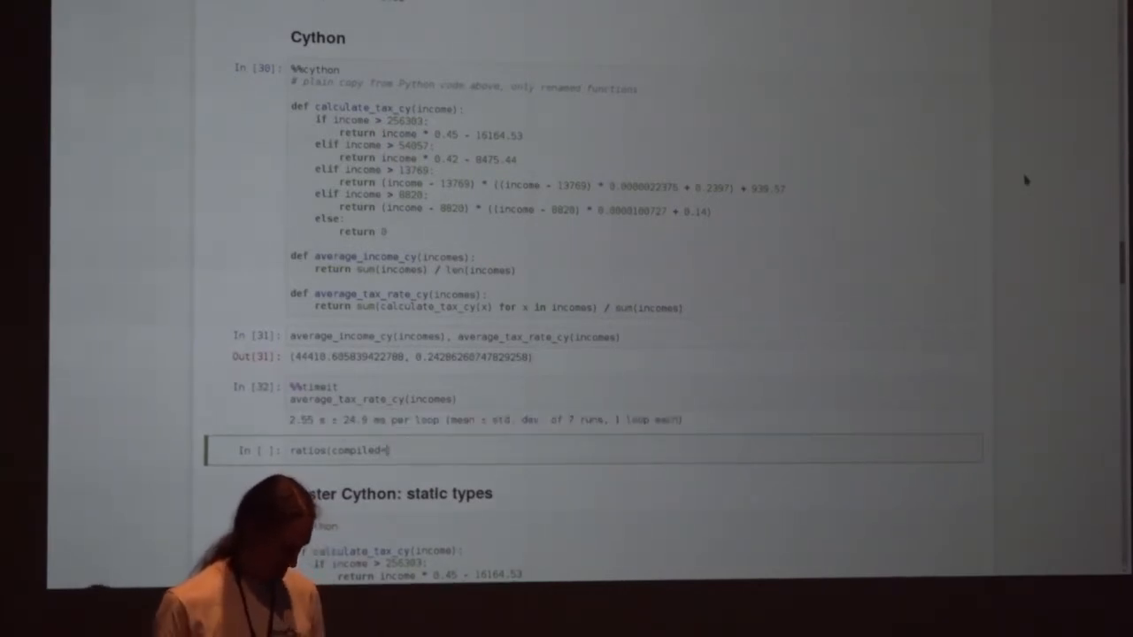
pyautogui.write('2558')
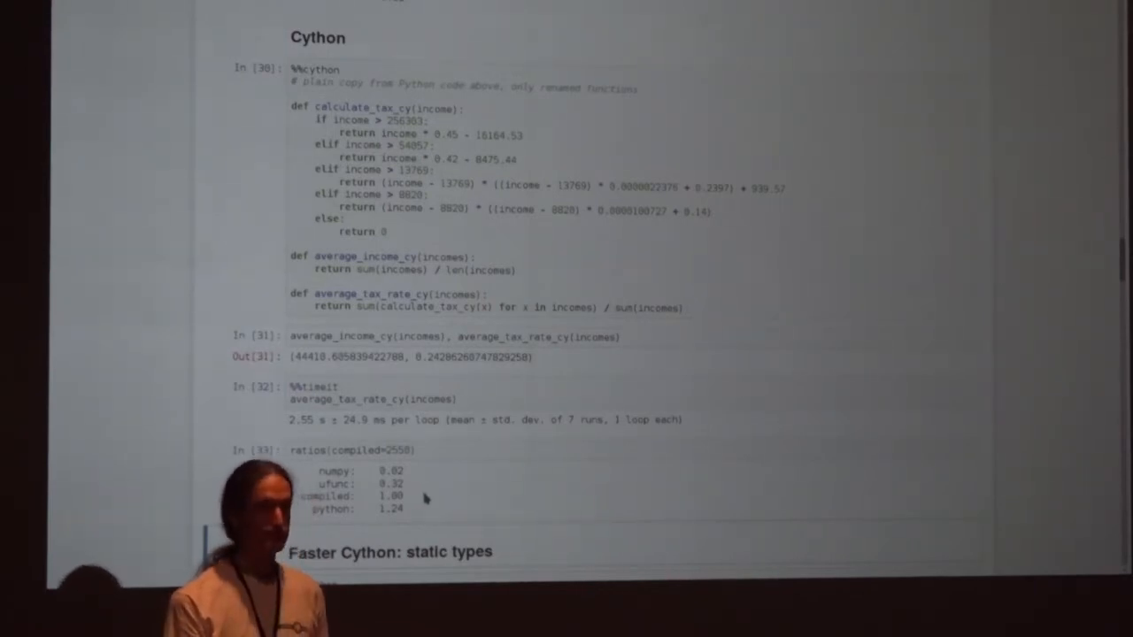
pyautogui.moveTo(434, 498)
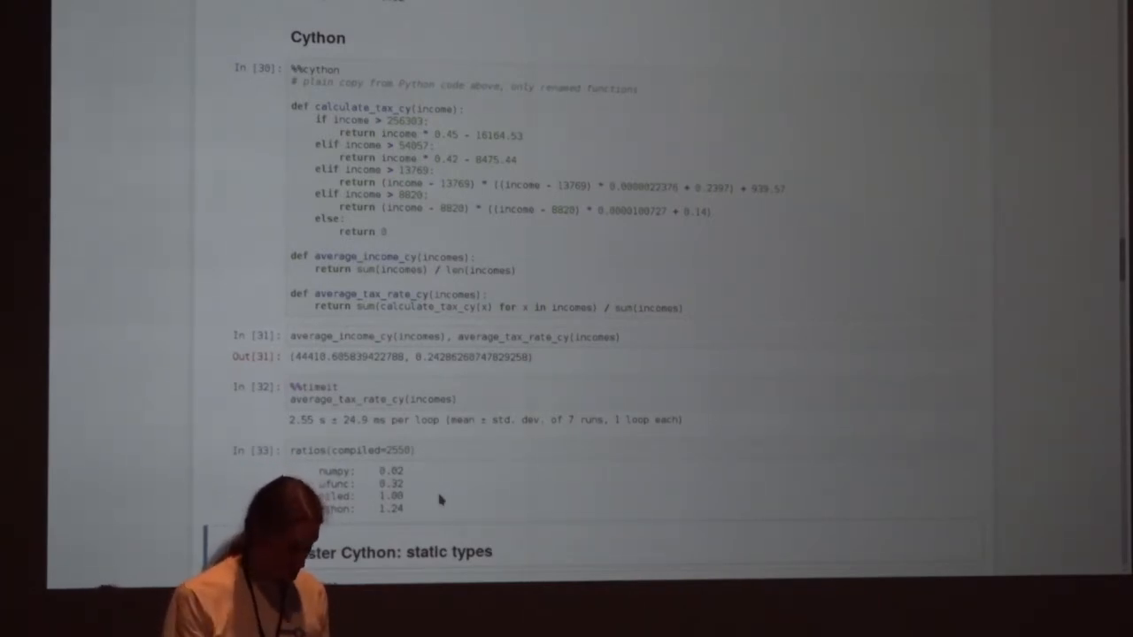
pyautogui.scroll(-3)
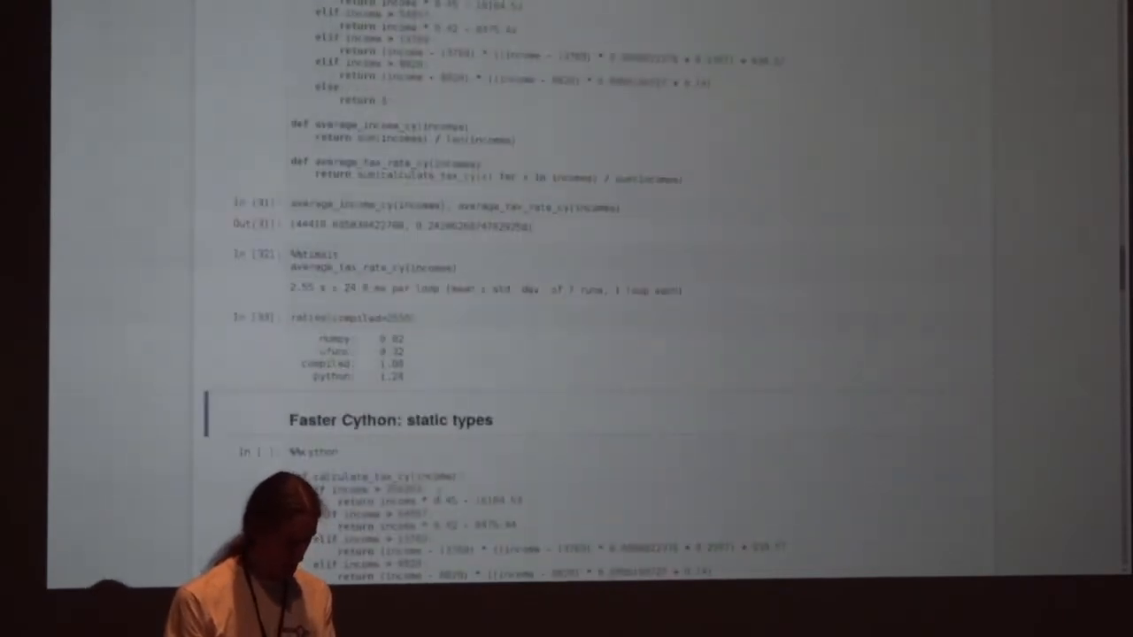
pyautogui.scroll(3)
pyautogui.write(' -a')
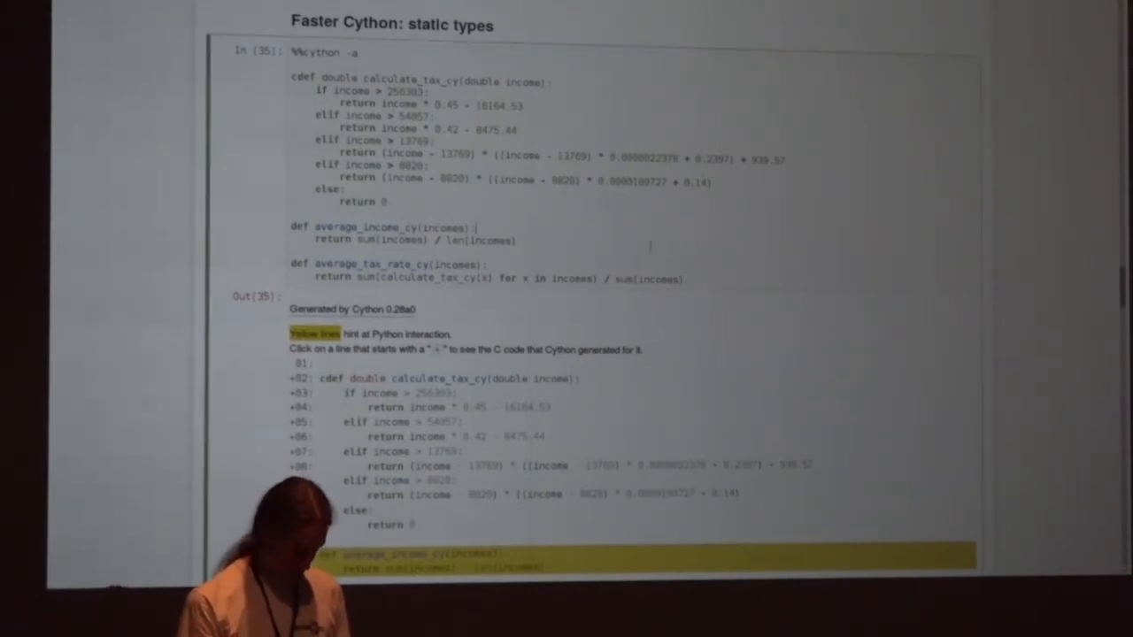
pyautogui.scroll(-3)
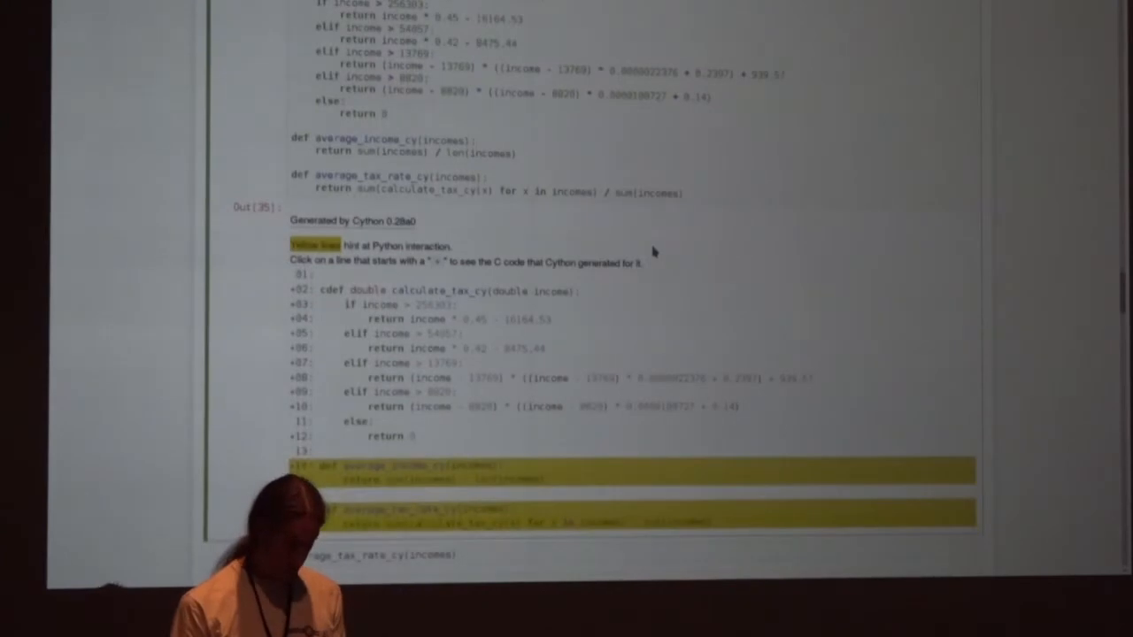
pyautogui.scroll(-3)
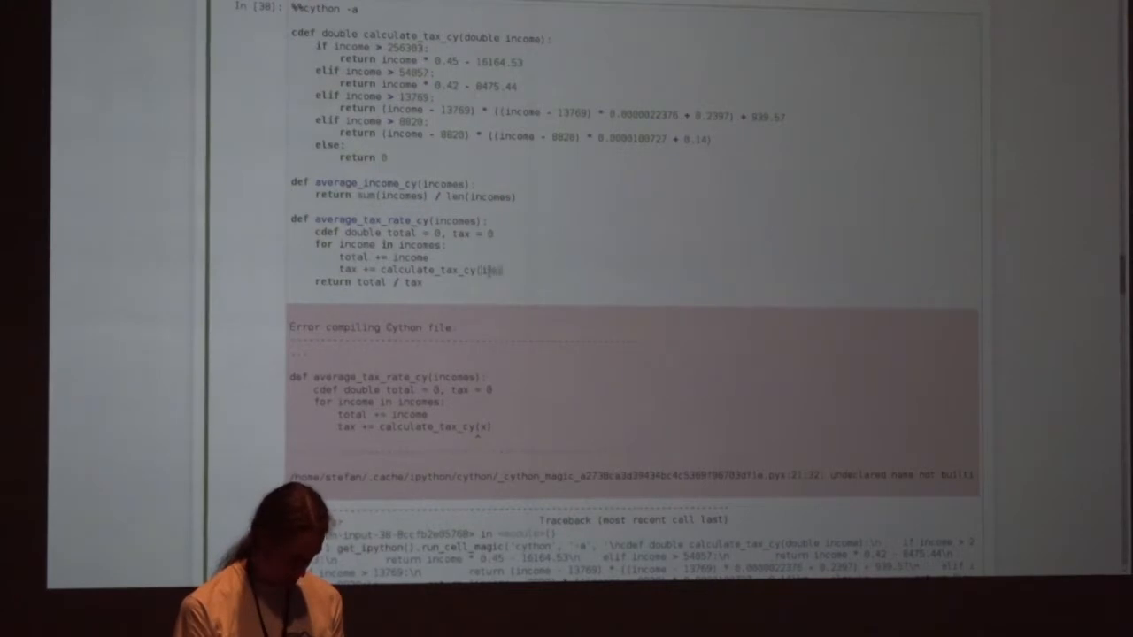
# Recompile the corrected typed-loop functions and run the check and %%timeit cells
pyautogui.press('Shift+Return')
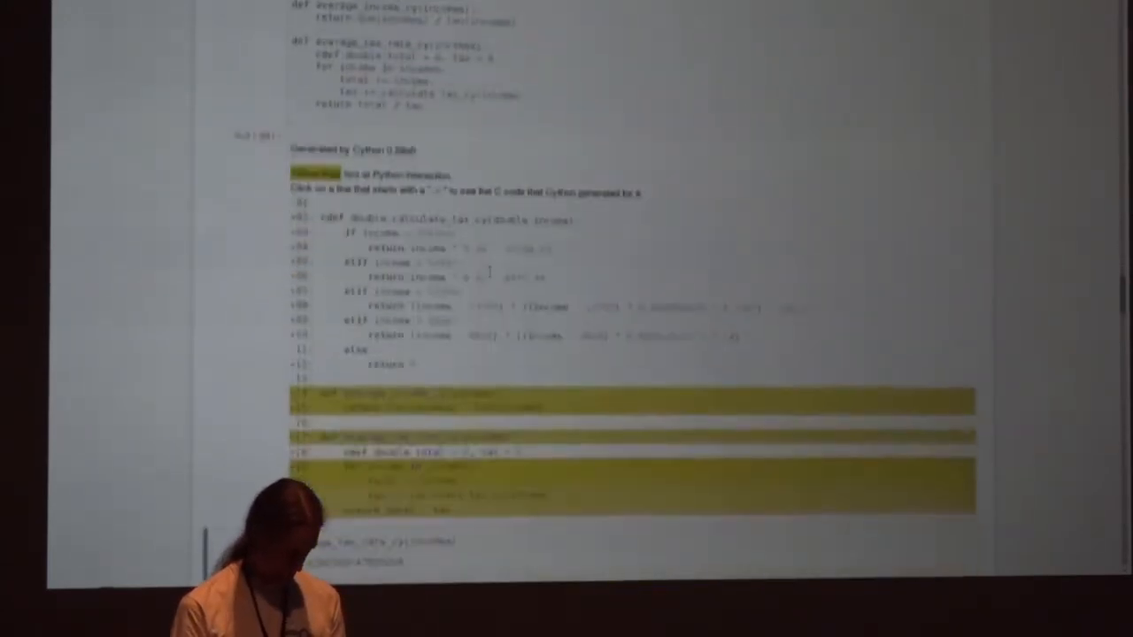
pyautogui.scroll(-3)
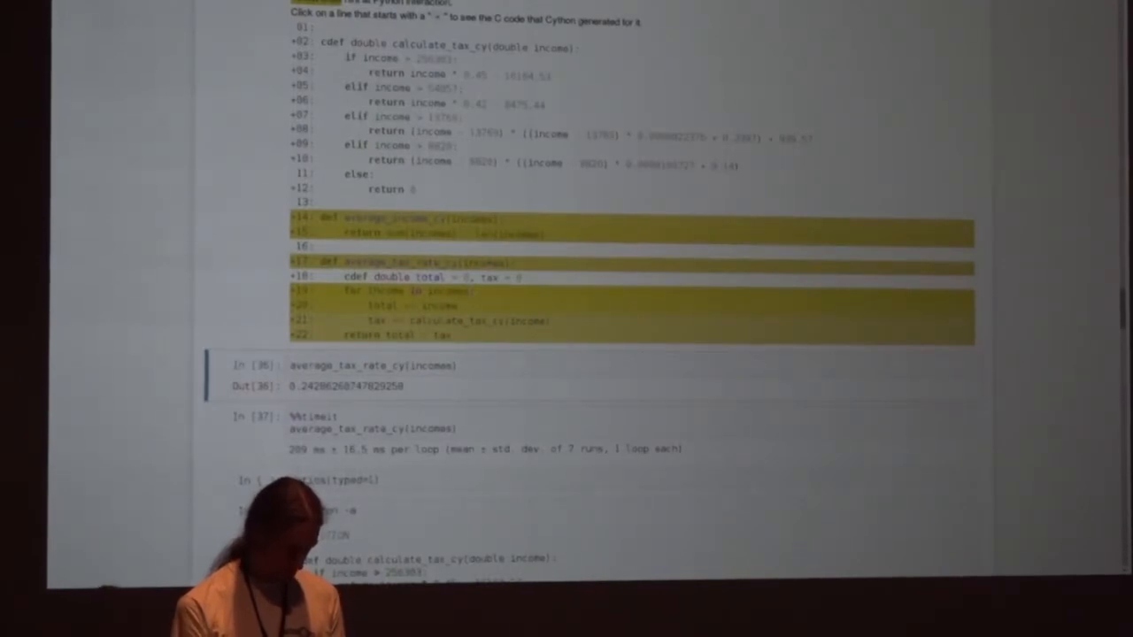
pyautogui.click(402, 292)
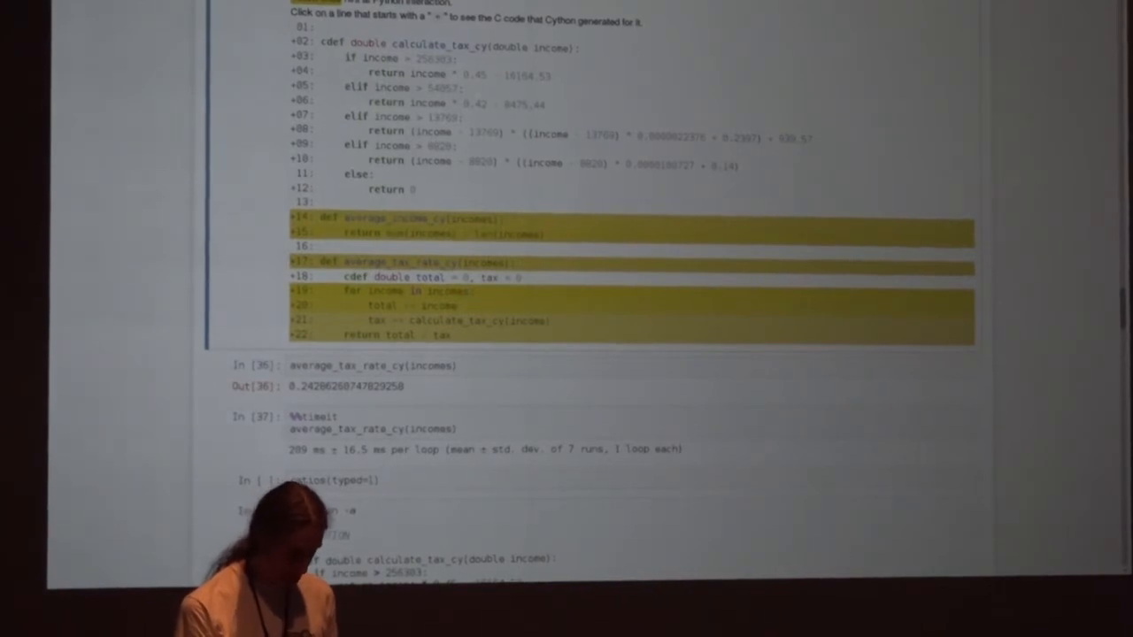
# Scroll the annotated Cython report down to the '+20' total += income line
pyautogui.scroll(-3)
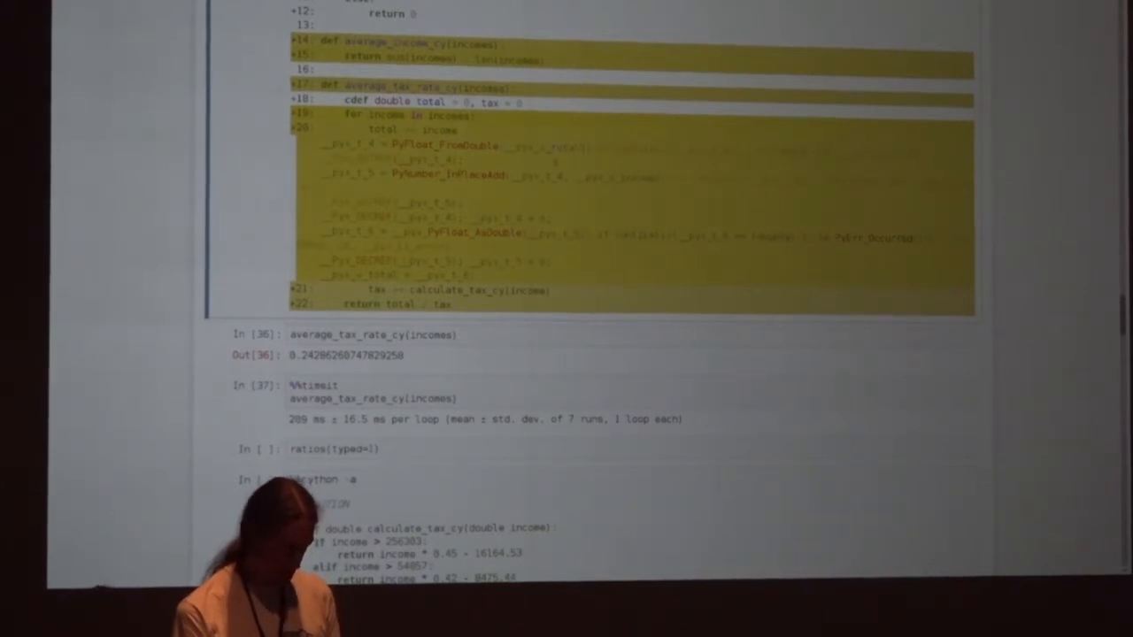
# Scroll to the re-timed average_tax_rate_cy result, now 30.4 ms per loop with income as cdef double
pyautogui.scroll(-3)
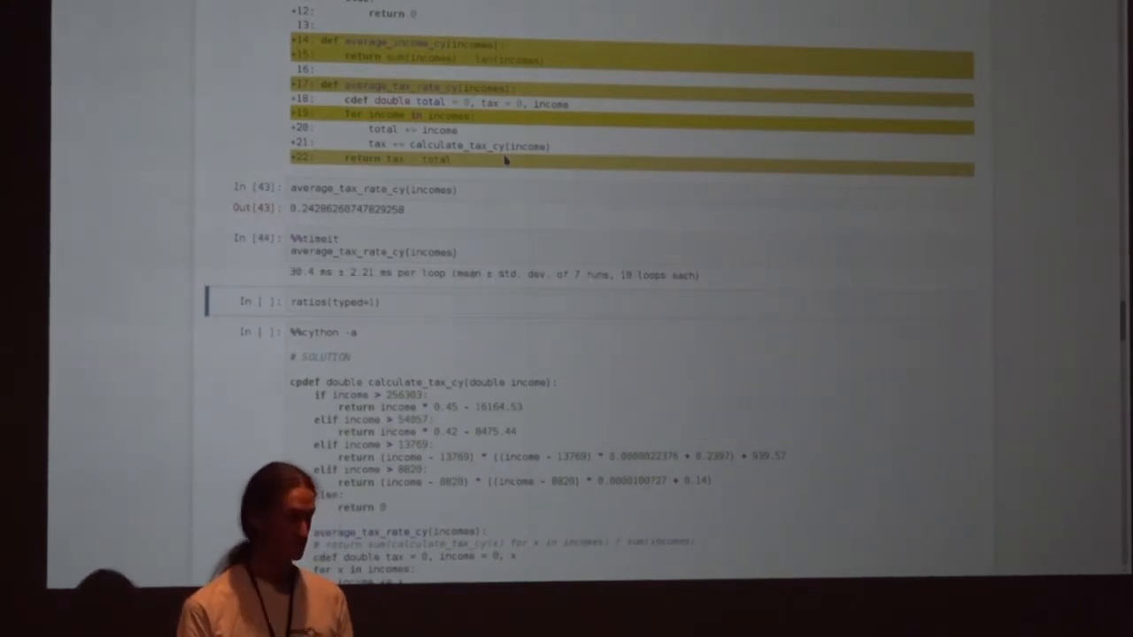
# Add typed=30.4 to the ratios table and scroll to the memory views section
pyautogui.scroll(-3)
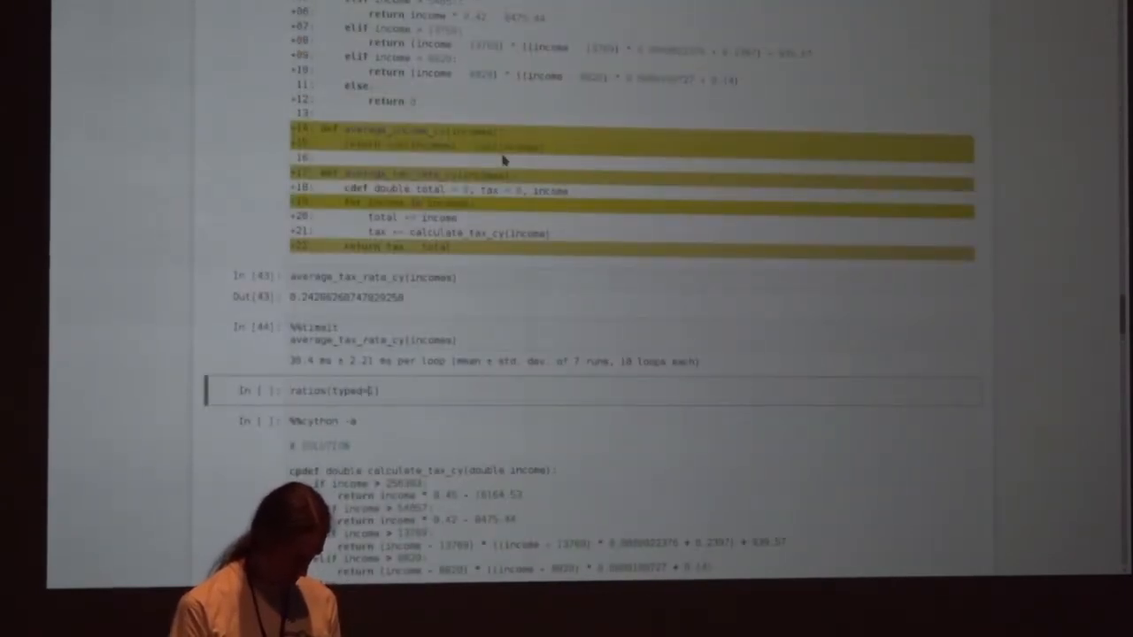
pyautogui.write('30.4')
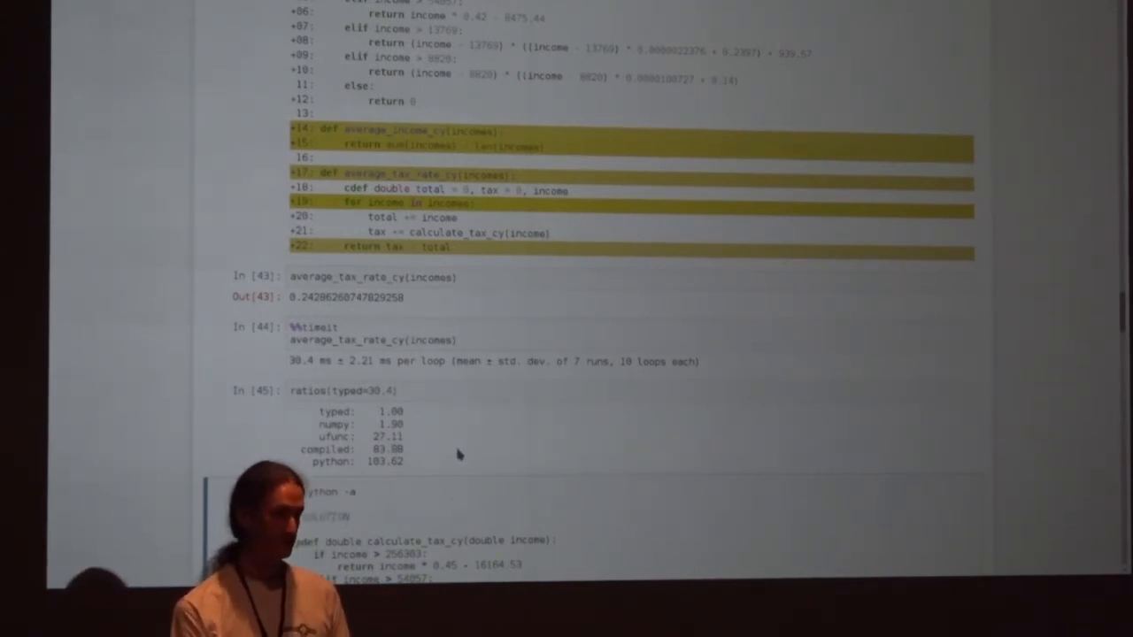
pyautogui.scroll(-3)
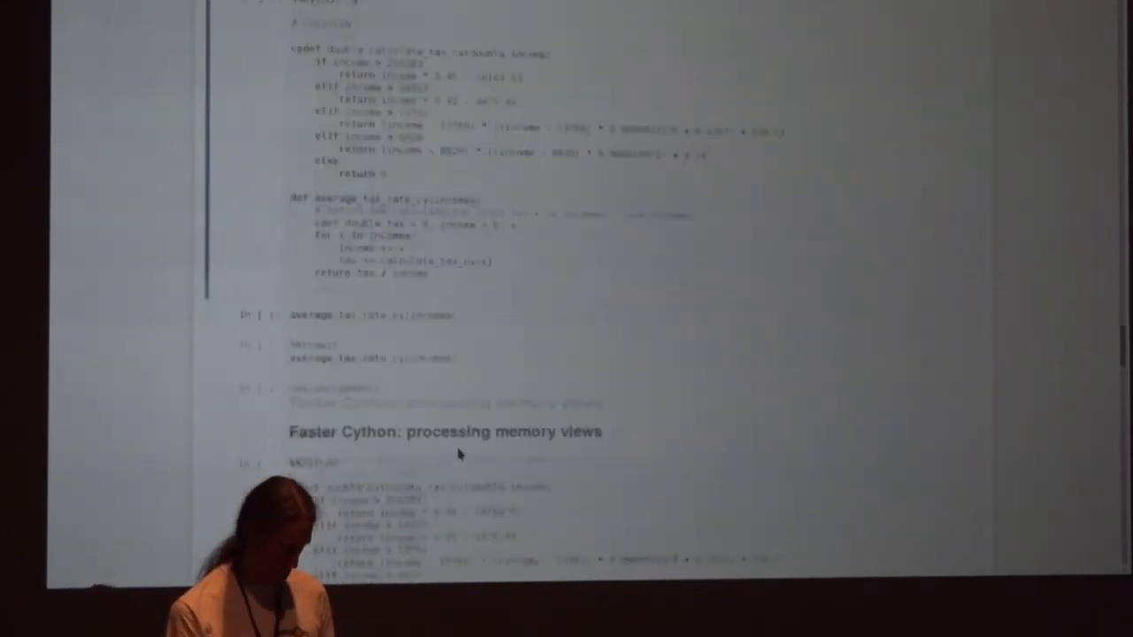
# Type incomes as double[:] in average_tax_rate_memview and compile the %%cython cell
pyautogui.scroll(-3)
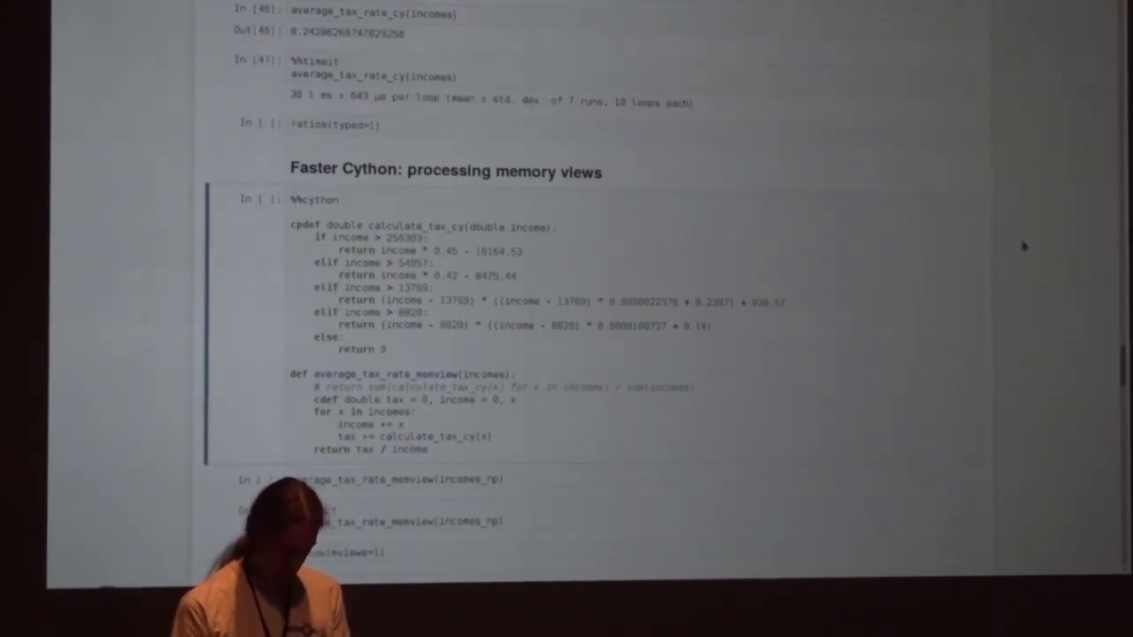
pyautogui.scroll(-3)
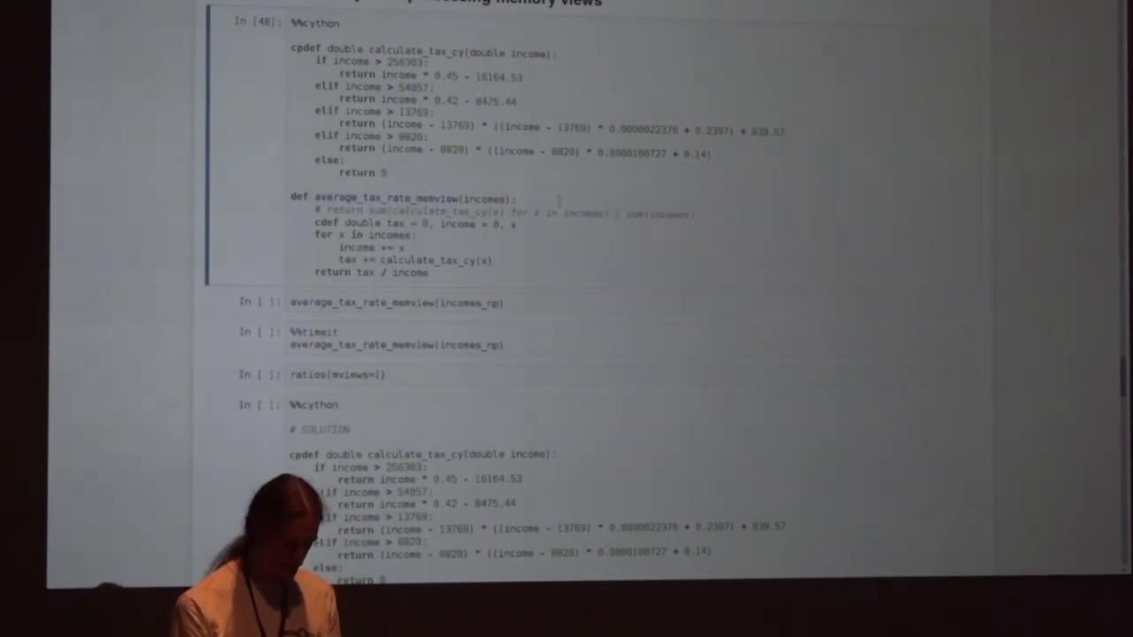
pyautogui.scroll(-3)
pyautogui.write('double[:] ')
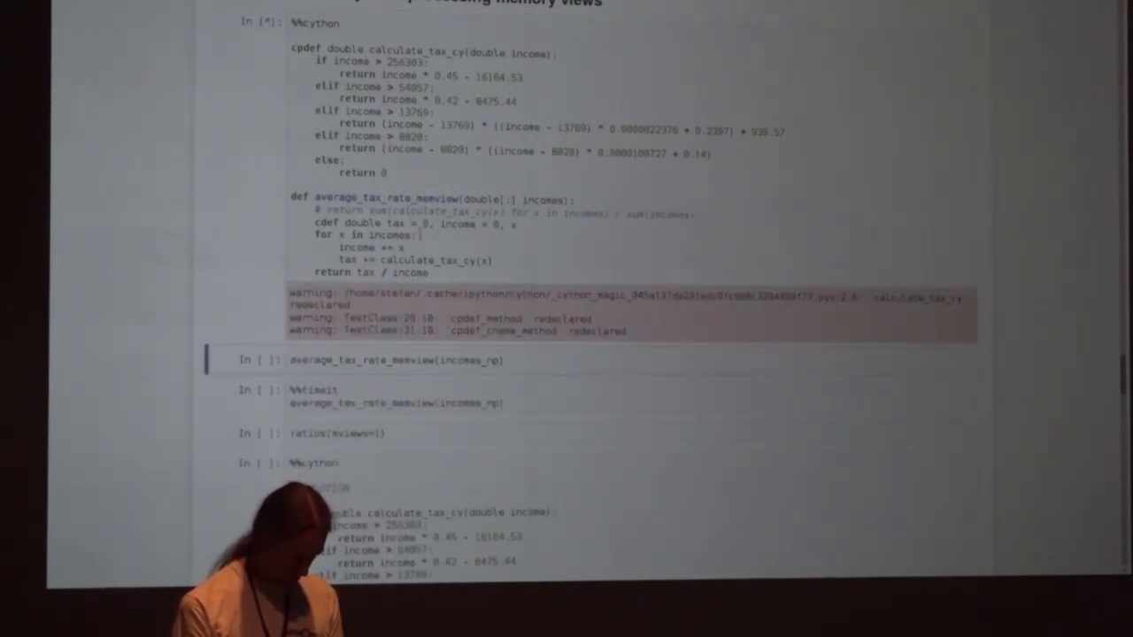
# Run the bounds-check-free memview solution, time it at 10.7 ms, and add mviews=10.7 to ratios
pyautogui.scroll(-3)
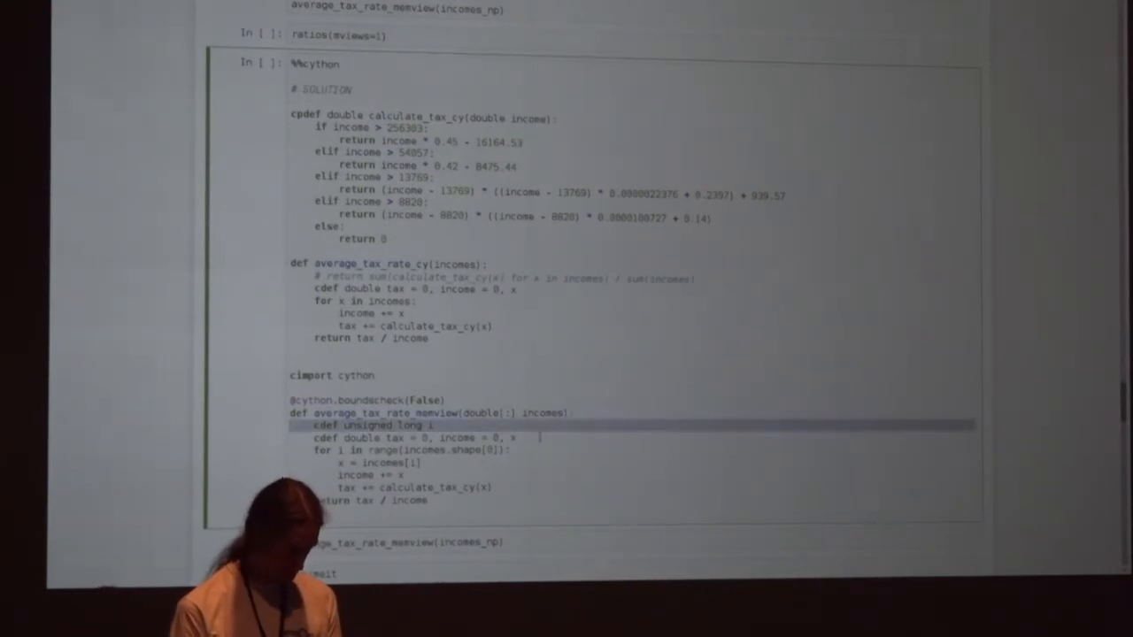
pyautogui.scroll(-3)
pyautogui.write('ratios(mviews=10.7)')
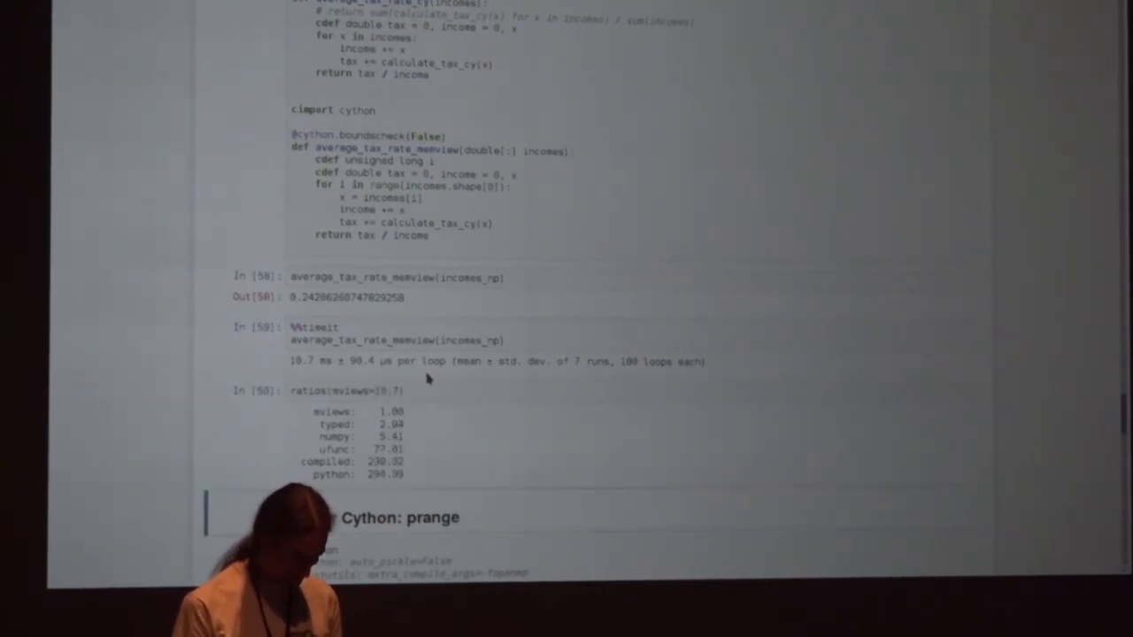
pyautogui.scroll(-3)
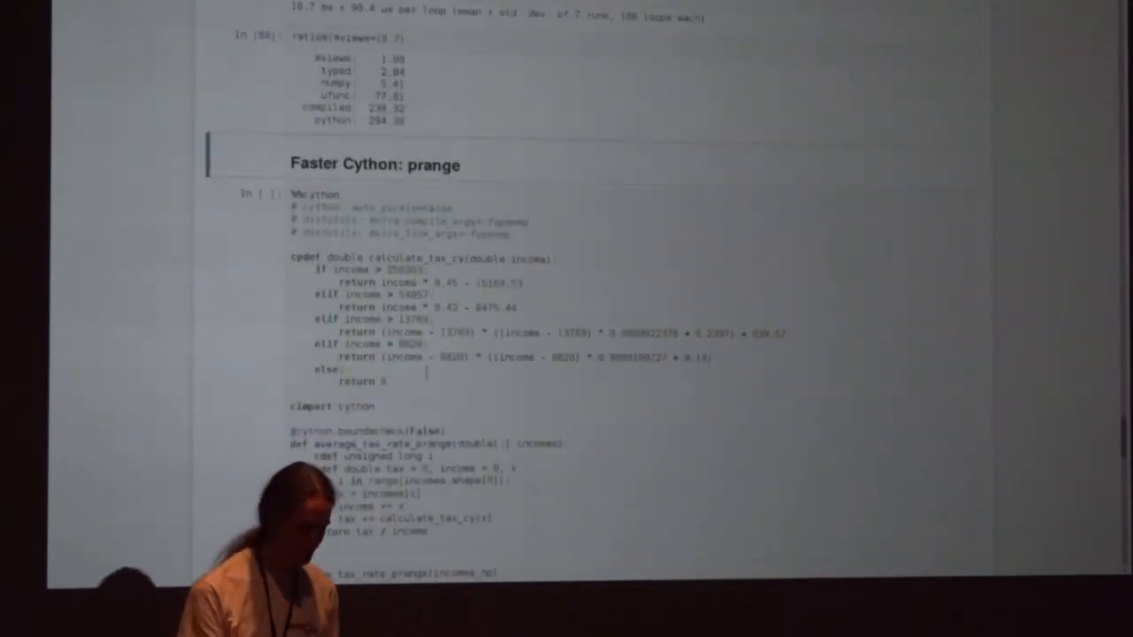
pyautogui.scroll(-3)
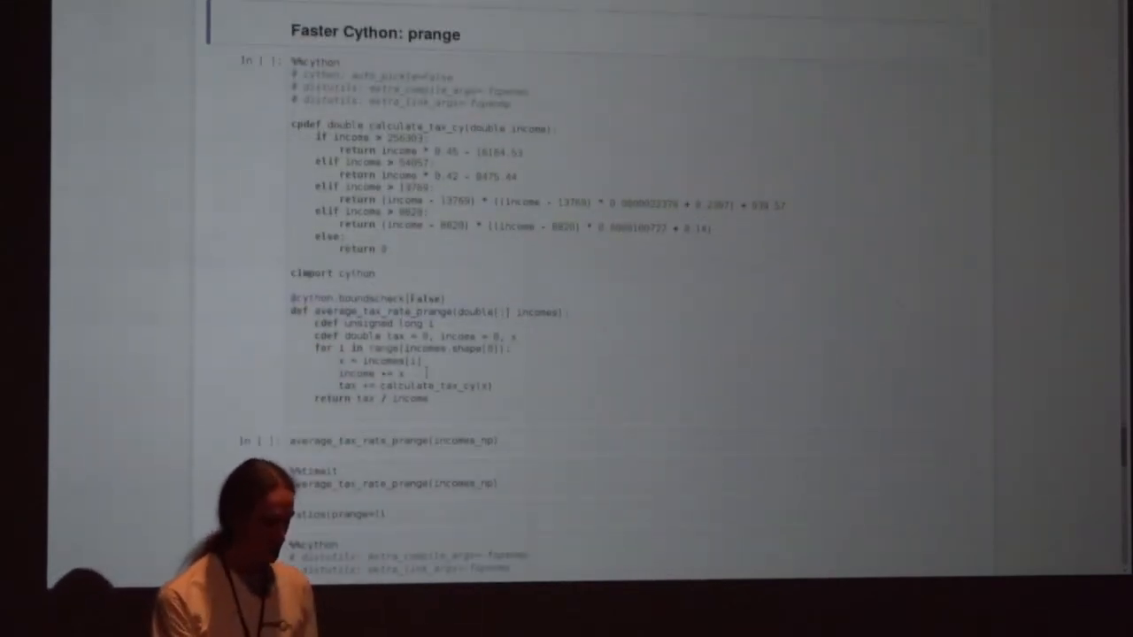
pyautogui.scroll(-3)
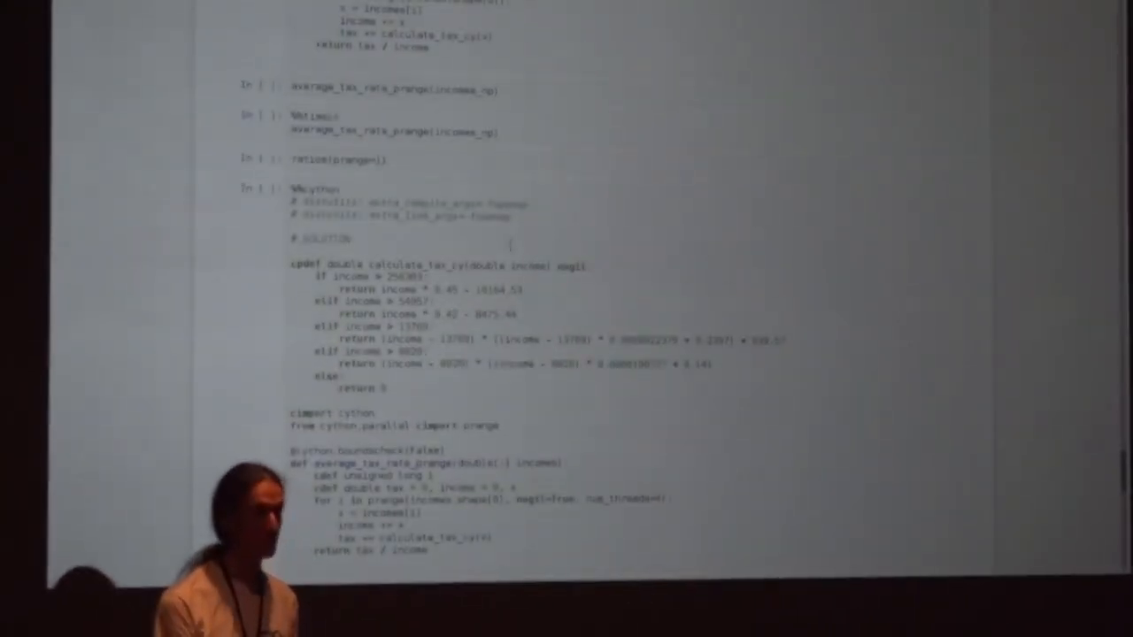
pyautogui.scroll(-3)
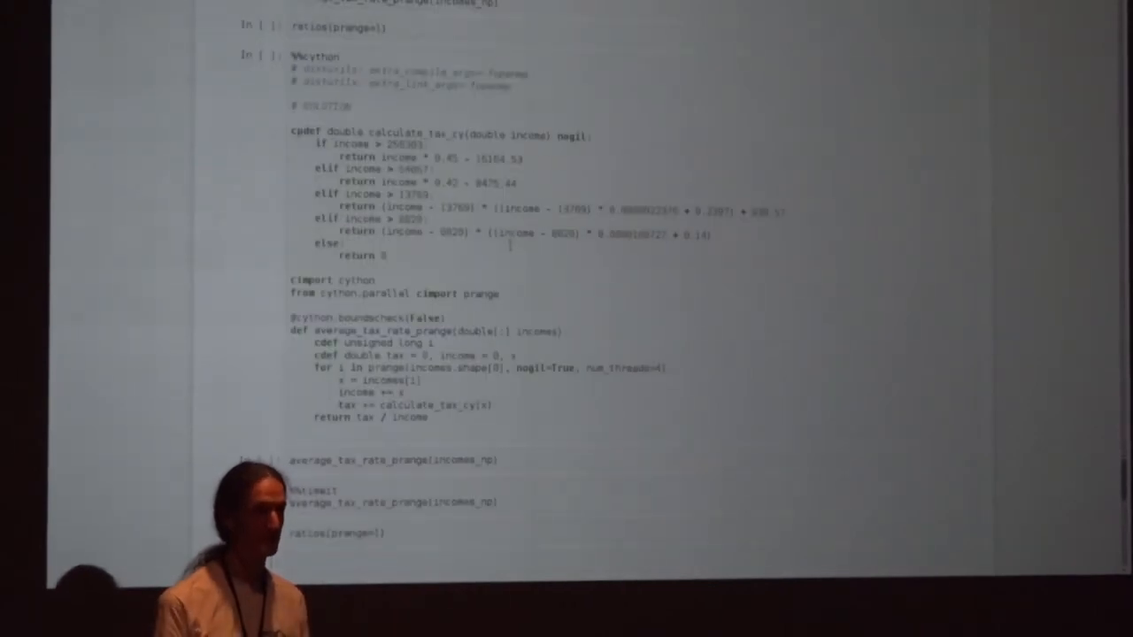